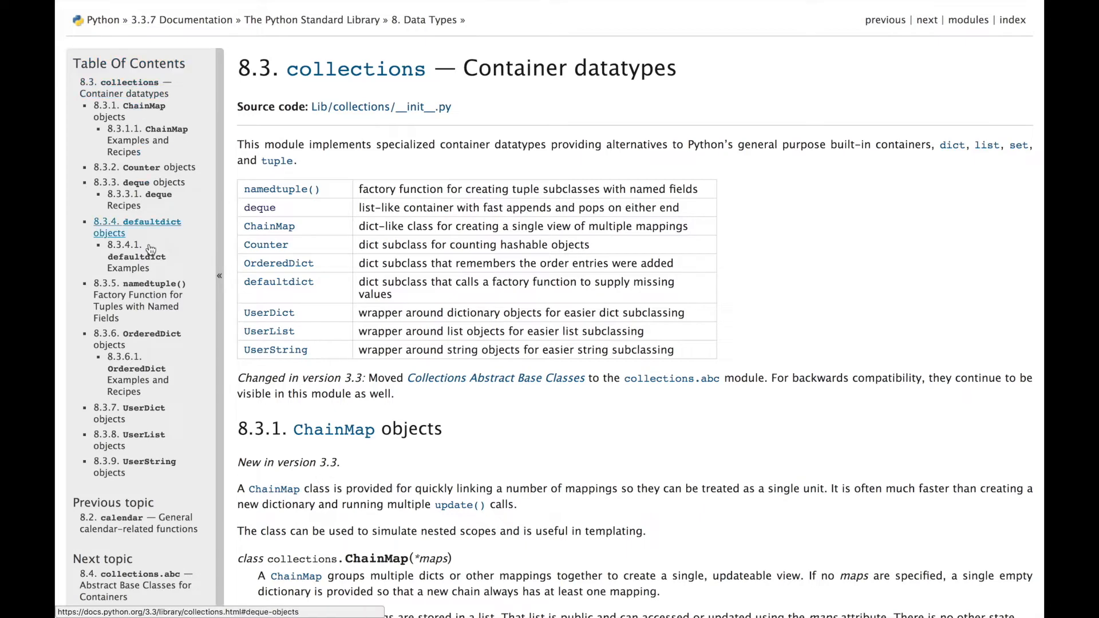
Review the collections.deque documentation to use as the queue
scroll("down", 3)
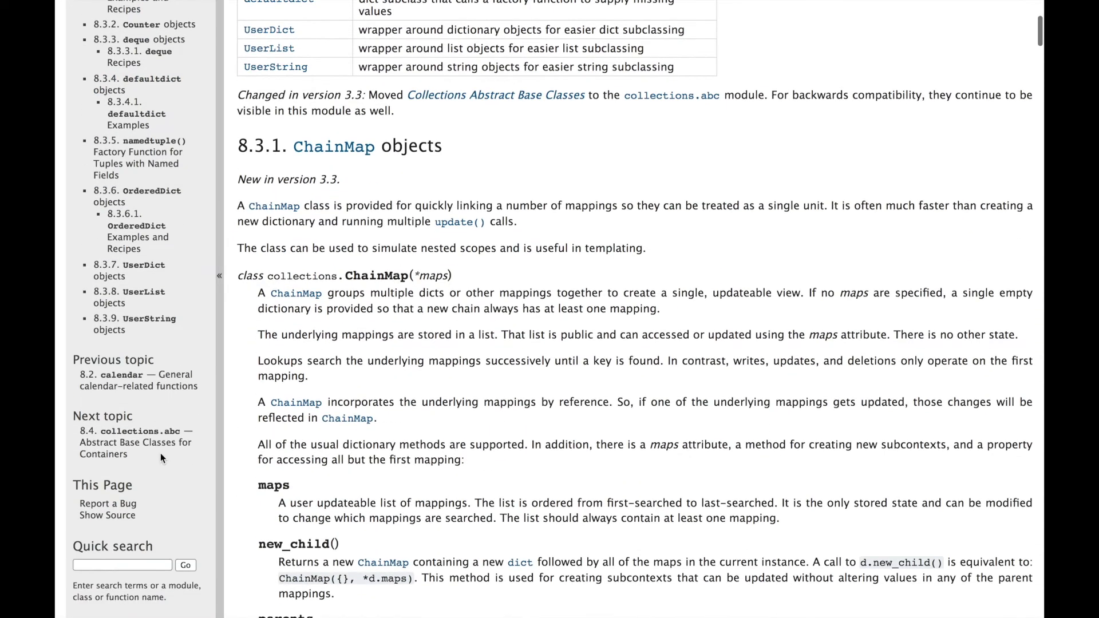
mouse_move(338, 457)
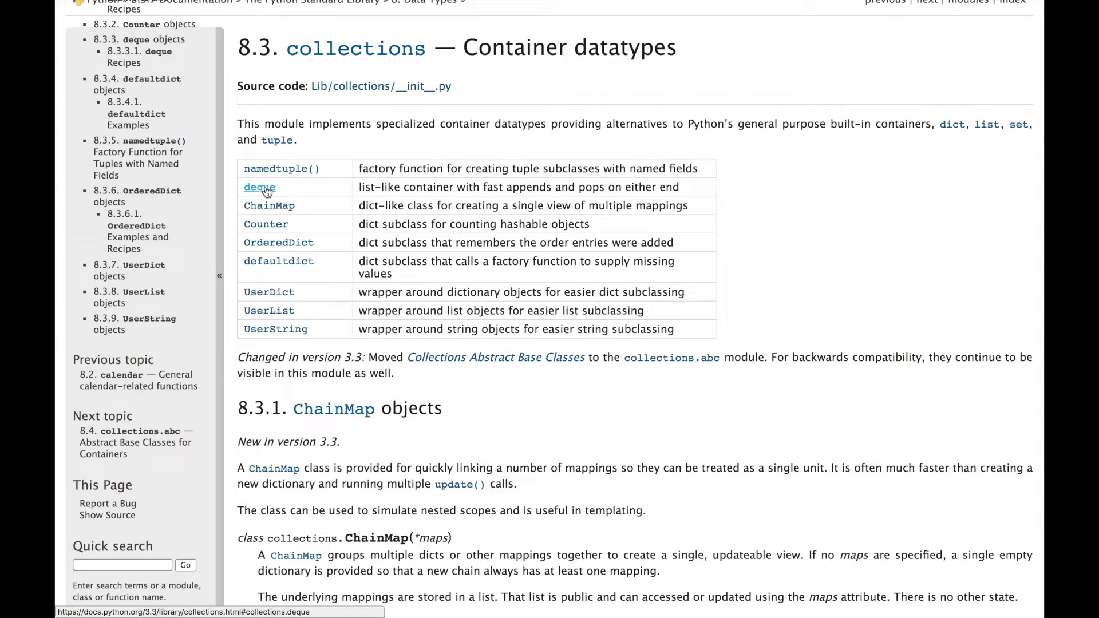
mouse_move(260, 186)
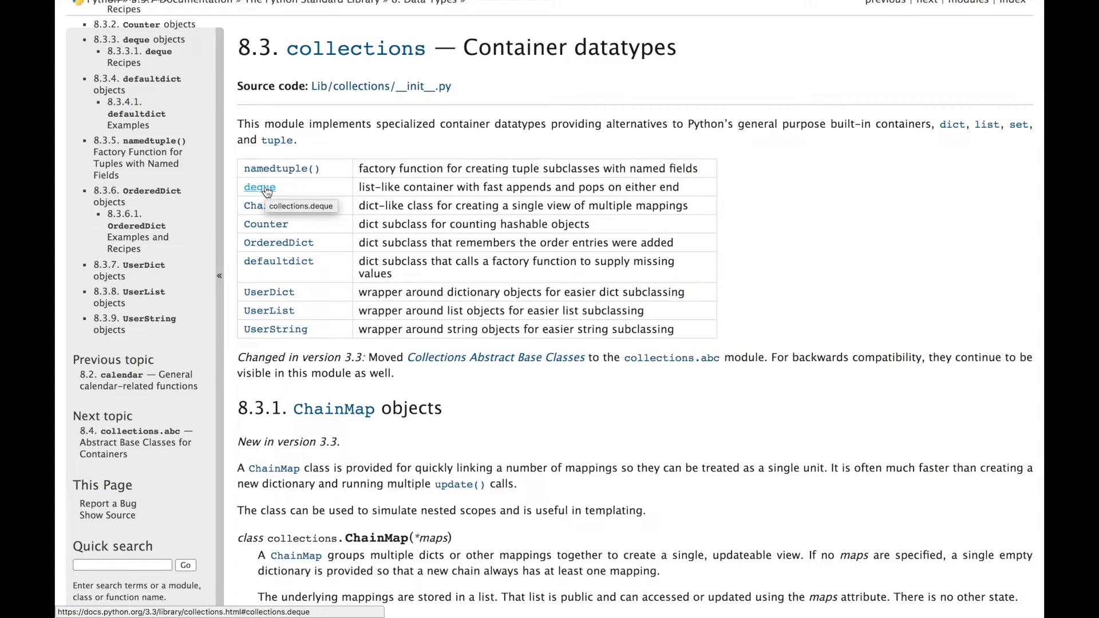
left_click(260, 186)
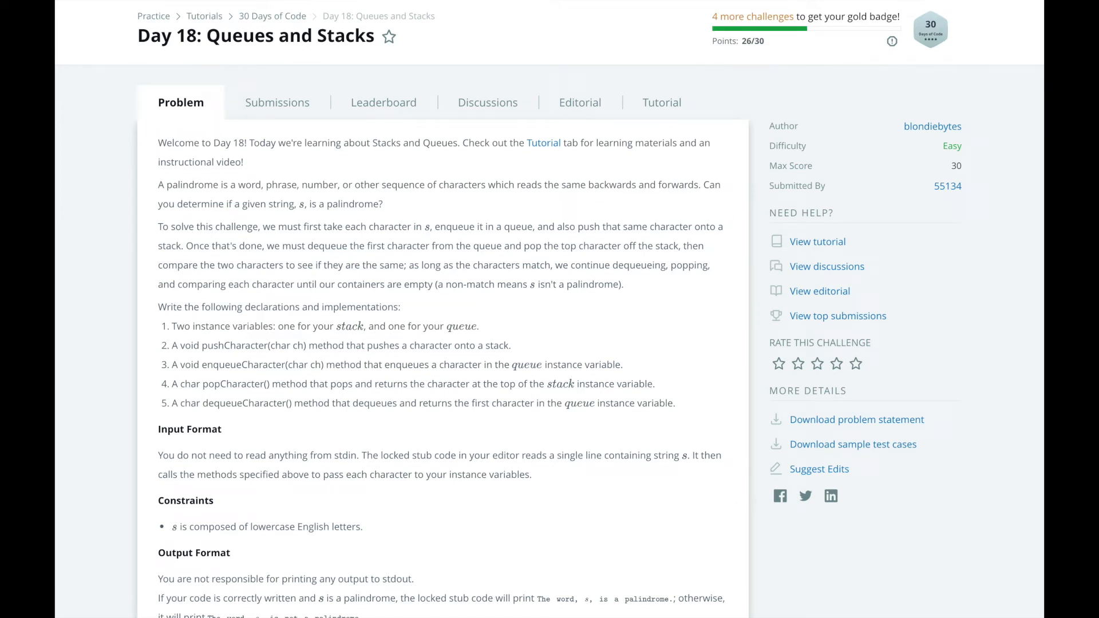
scroll("down", 3)
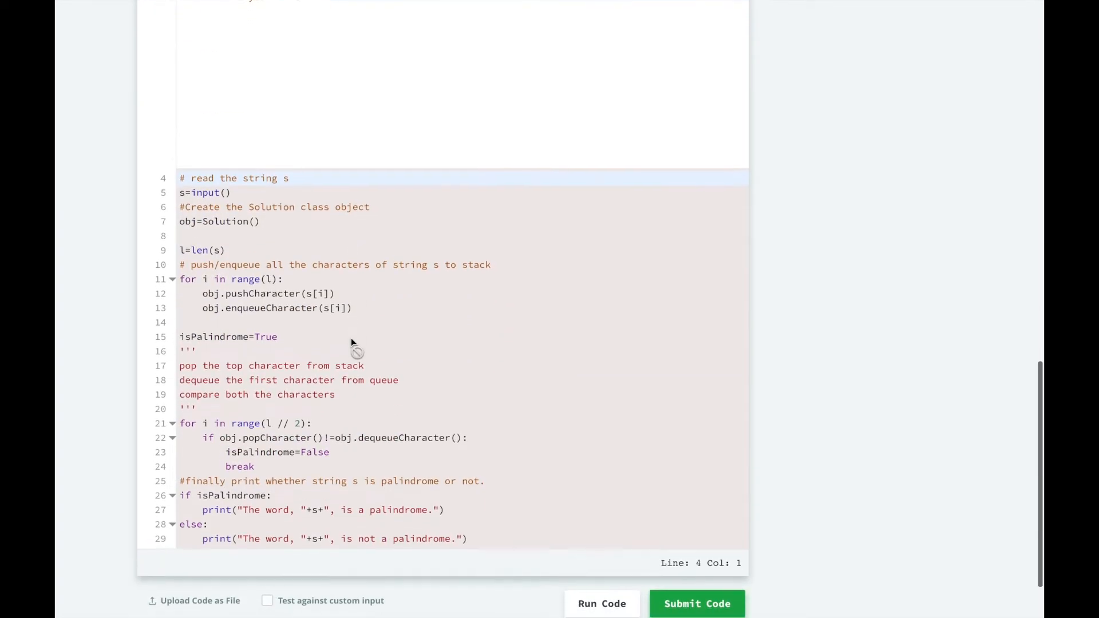
mouse_move(234, 198)
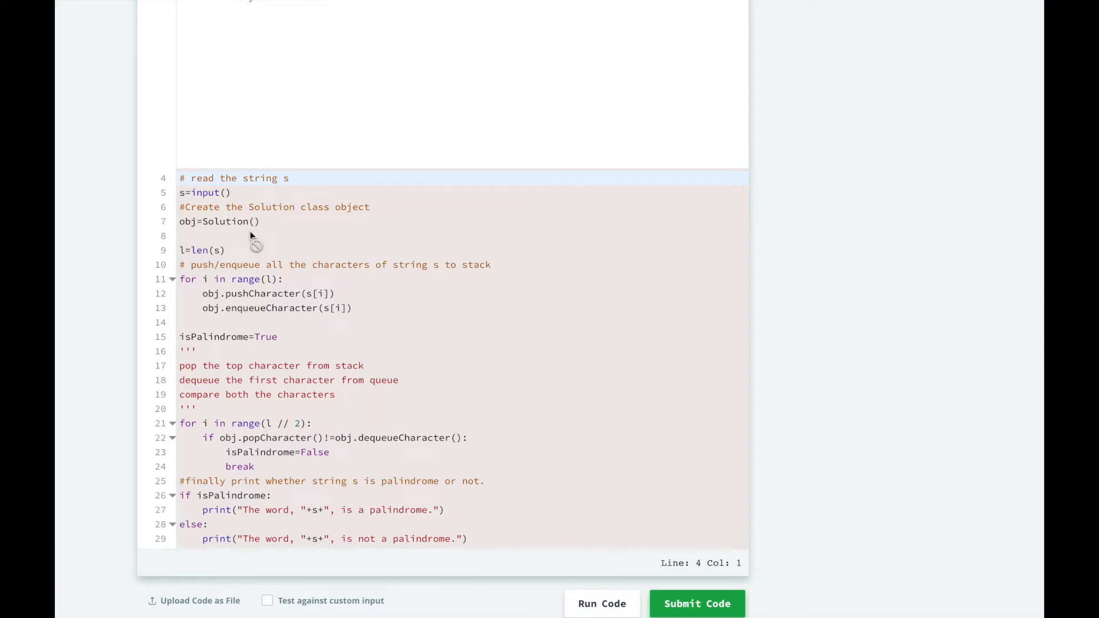
mouse_move(241, 288)
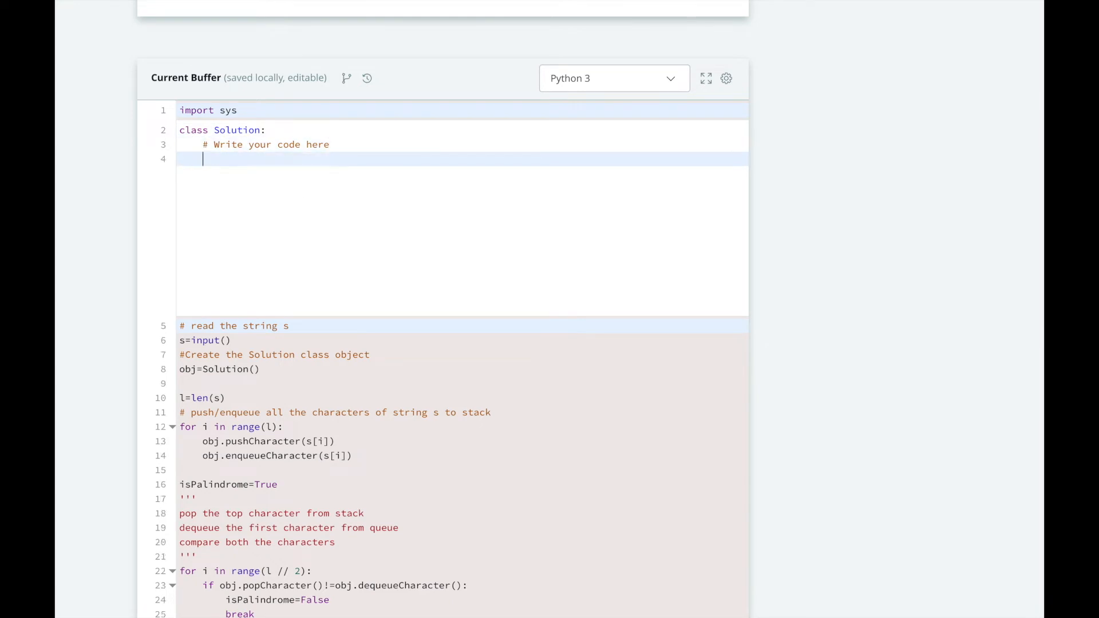
Sketch 'racecar' as stack and queue examples, remove letters to show pop/dequeue, then erase the scratch lines
type("racec")
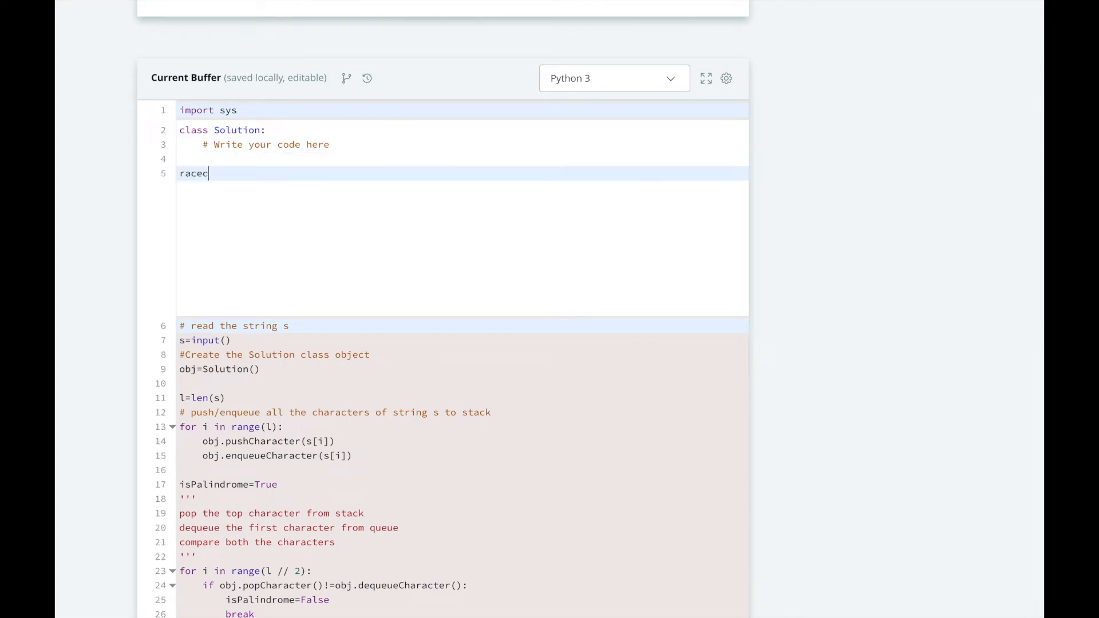
type("ar")
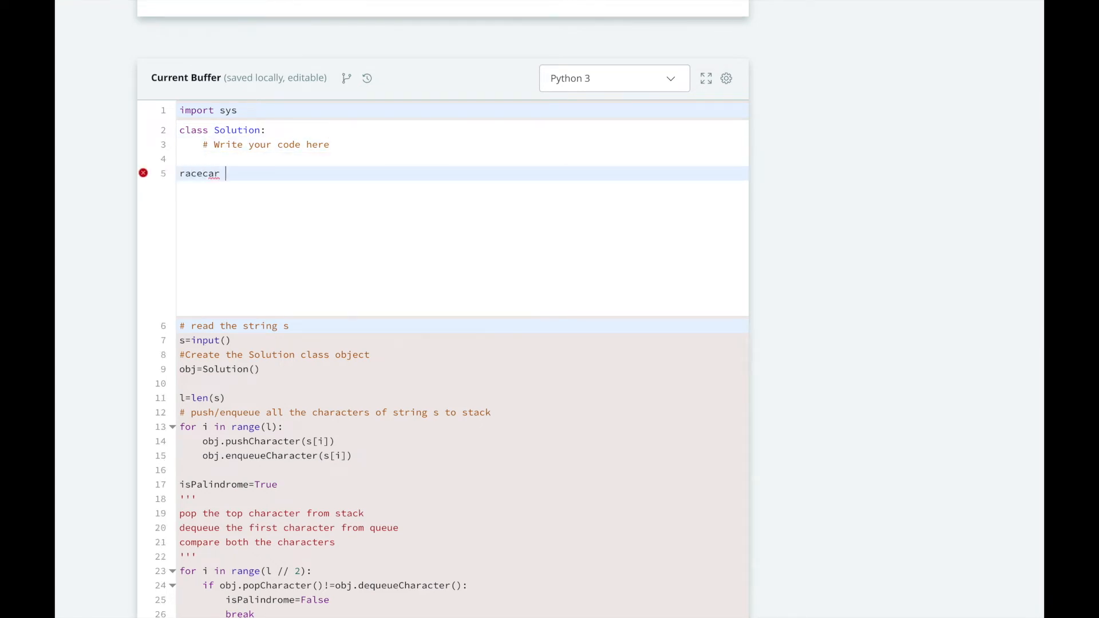
type("// queue")
type("racecar // s")
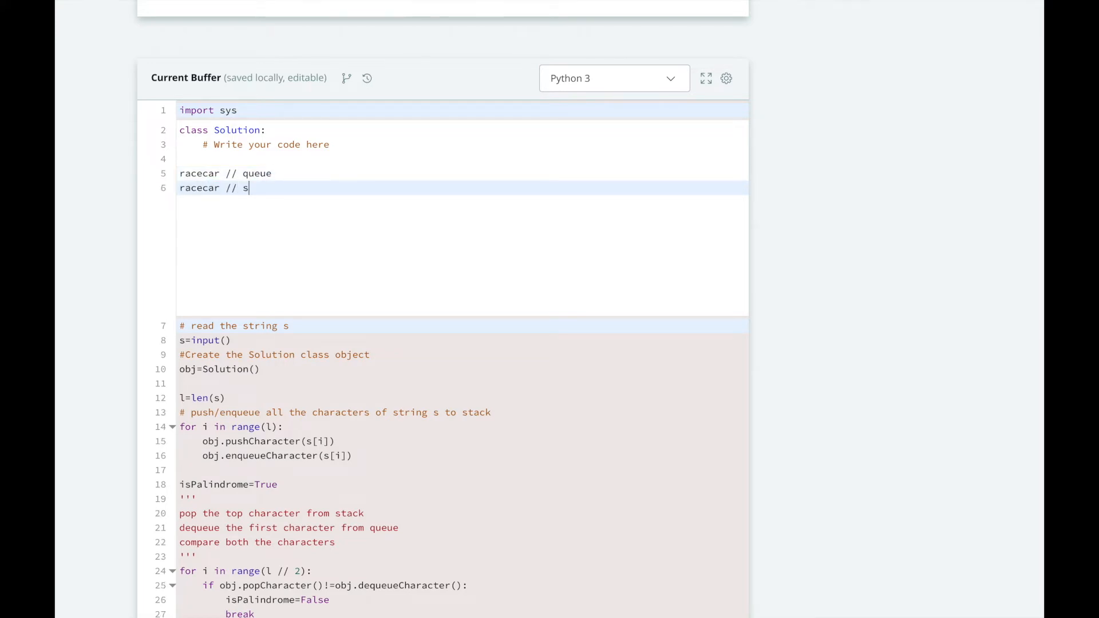
type("tack")
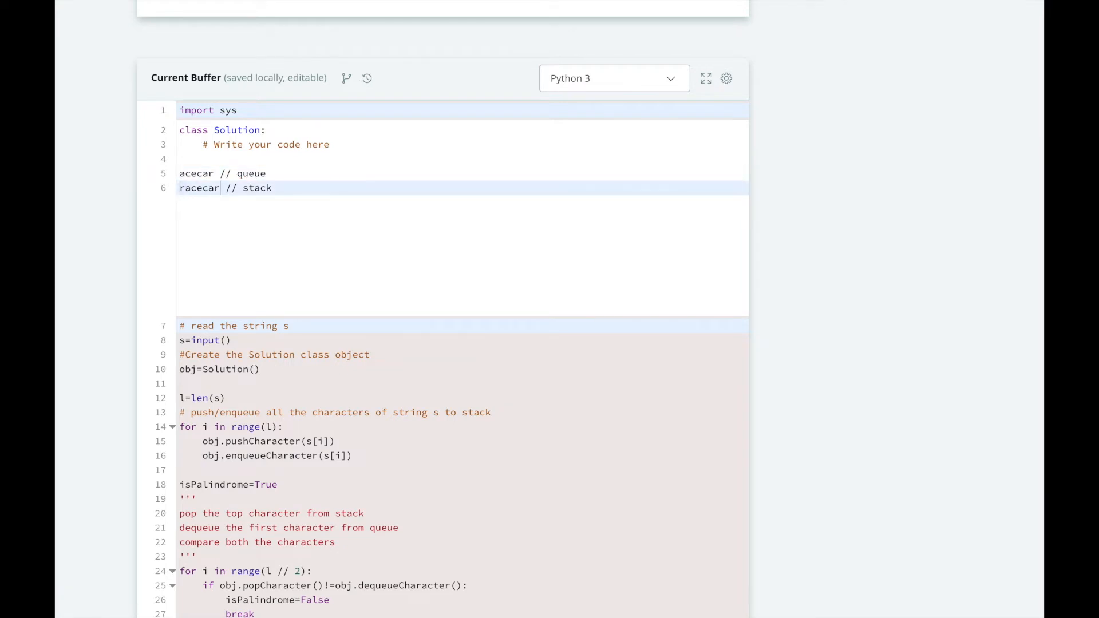
key("BackSpace")
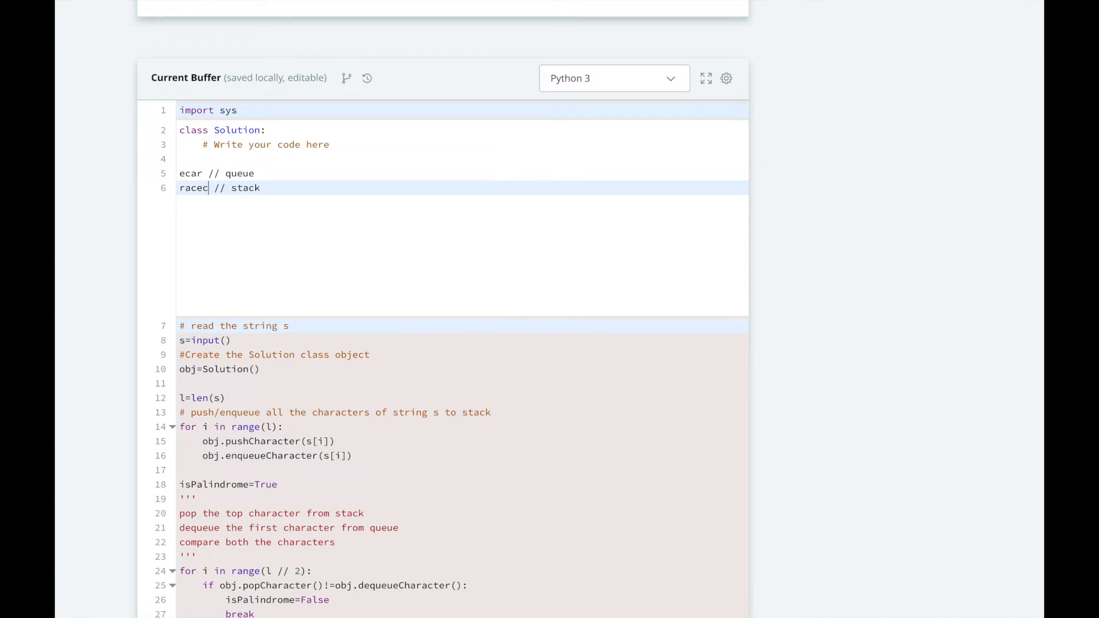
key("Backspace")
type("stack //")
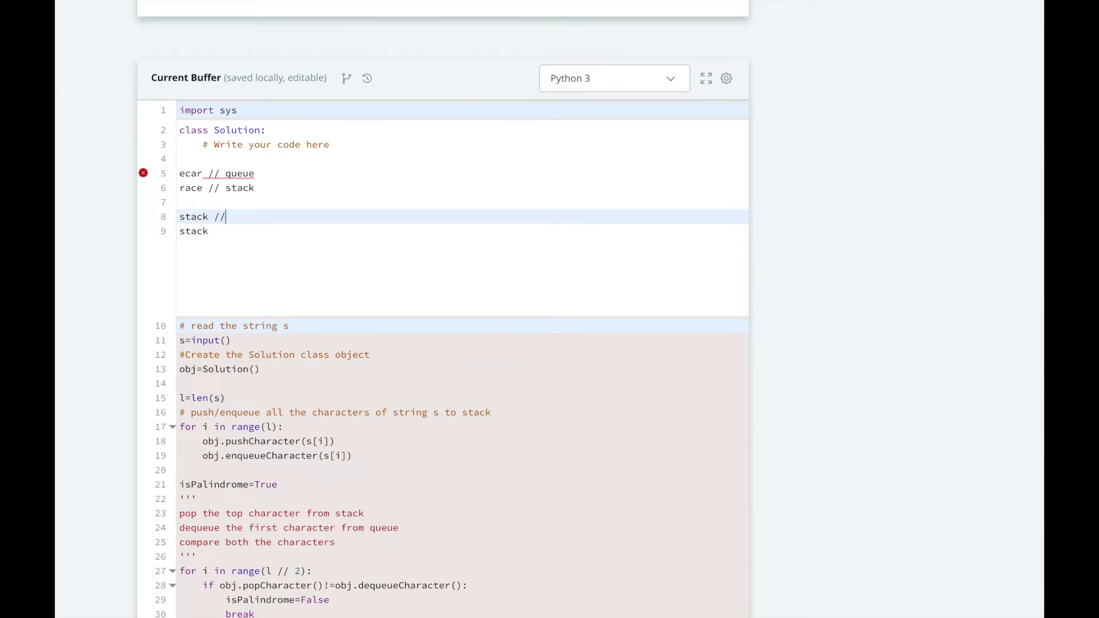
type("queue")
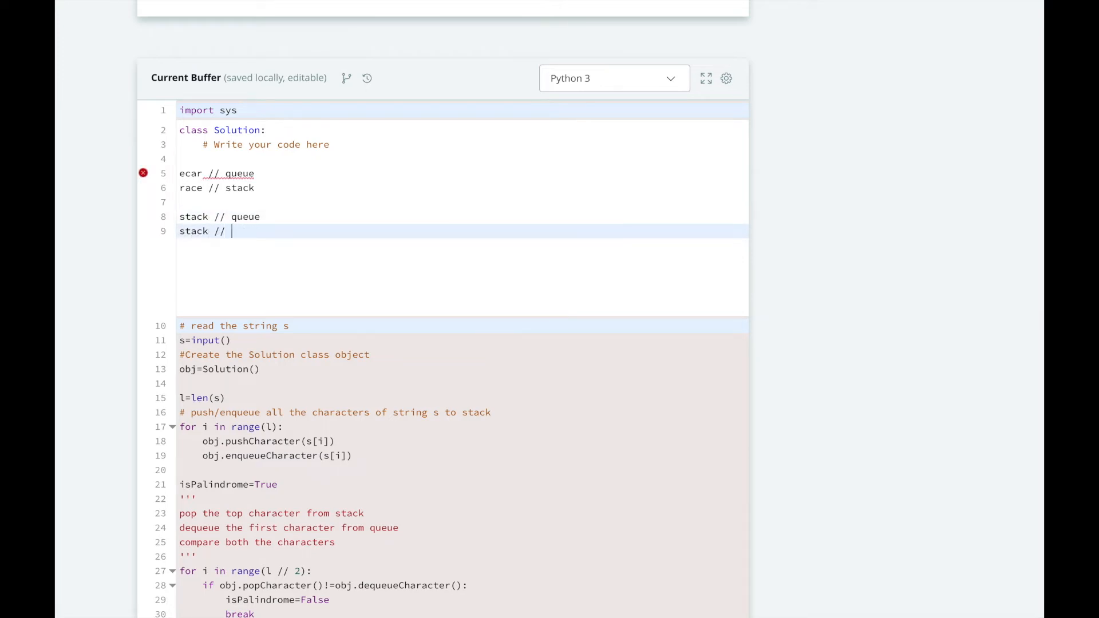
type("stack")
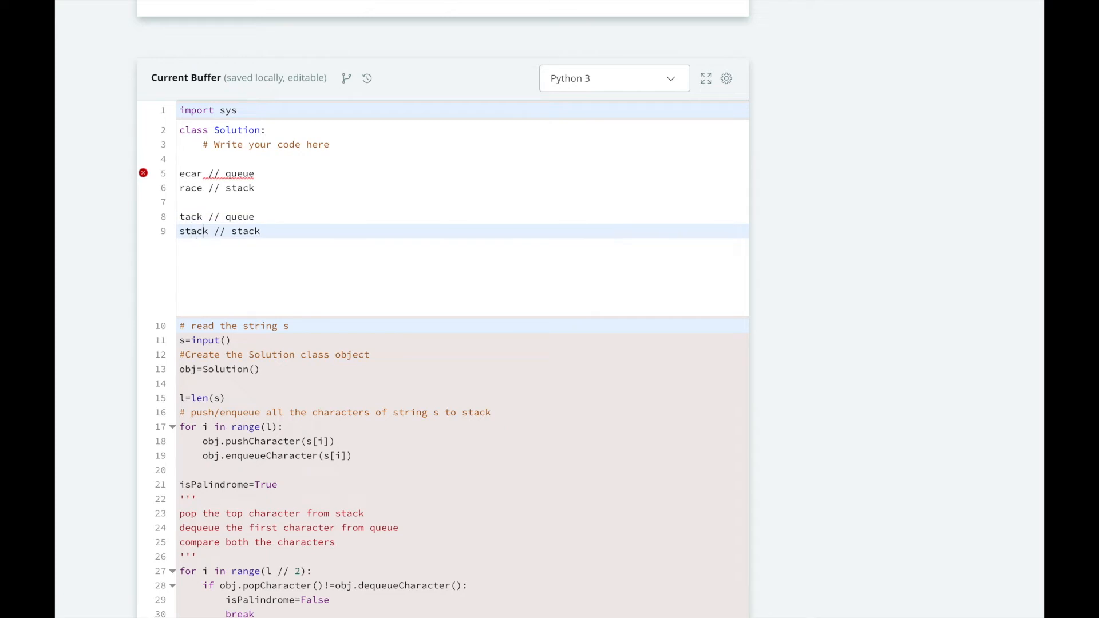
key("Backspace")
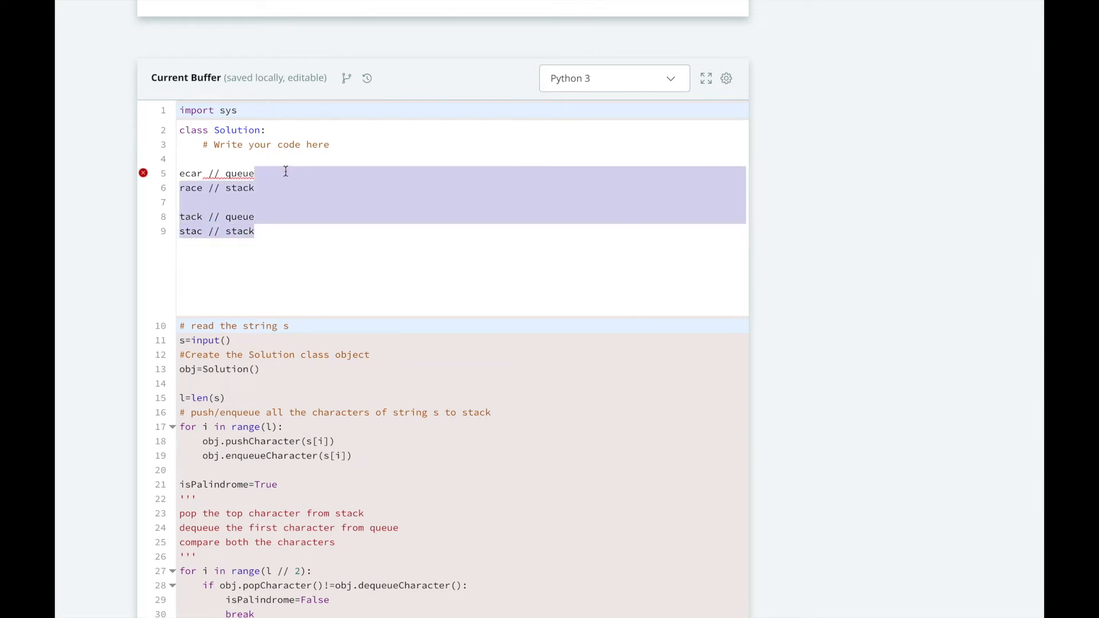
key("Delete")
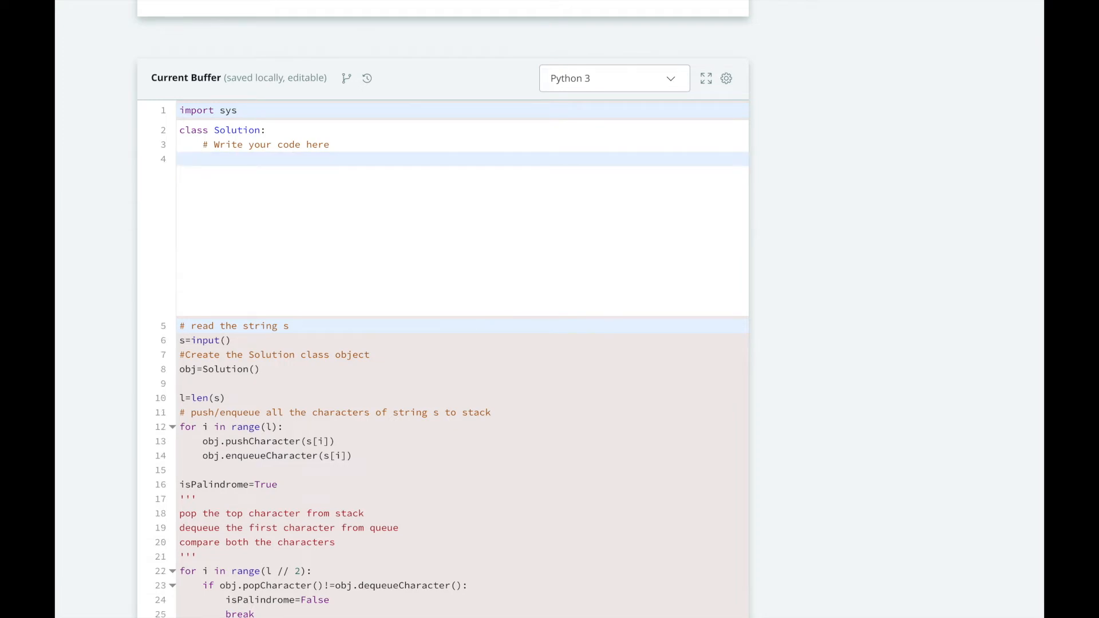
Add 'from collections import deque' above the Solution class
left_click(204, 159)
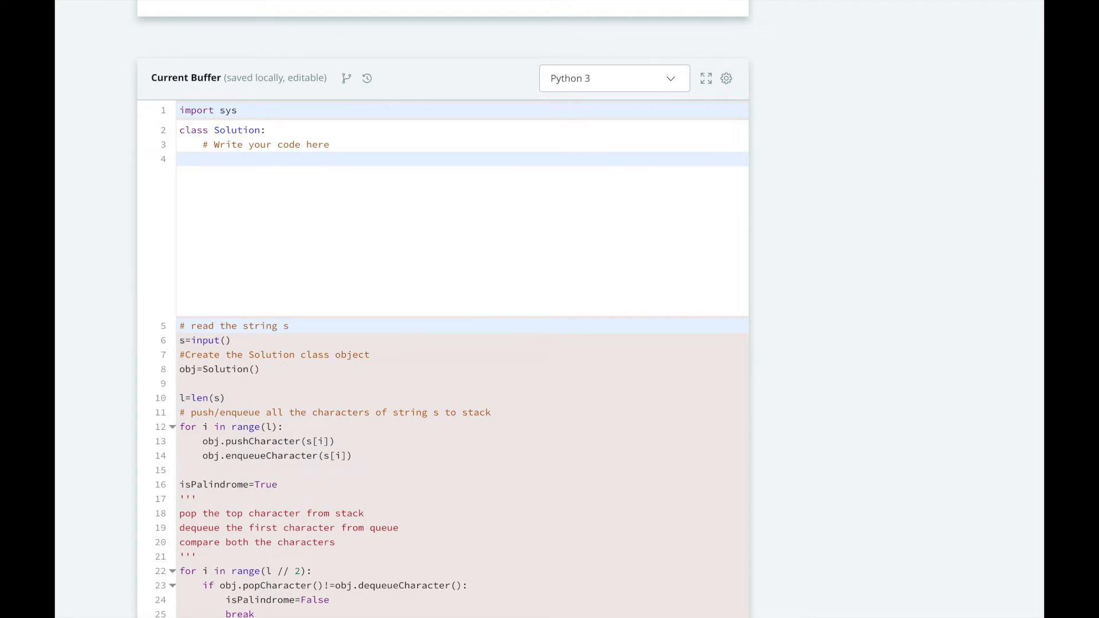
key("Enter")
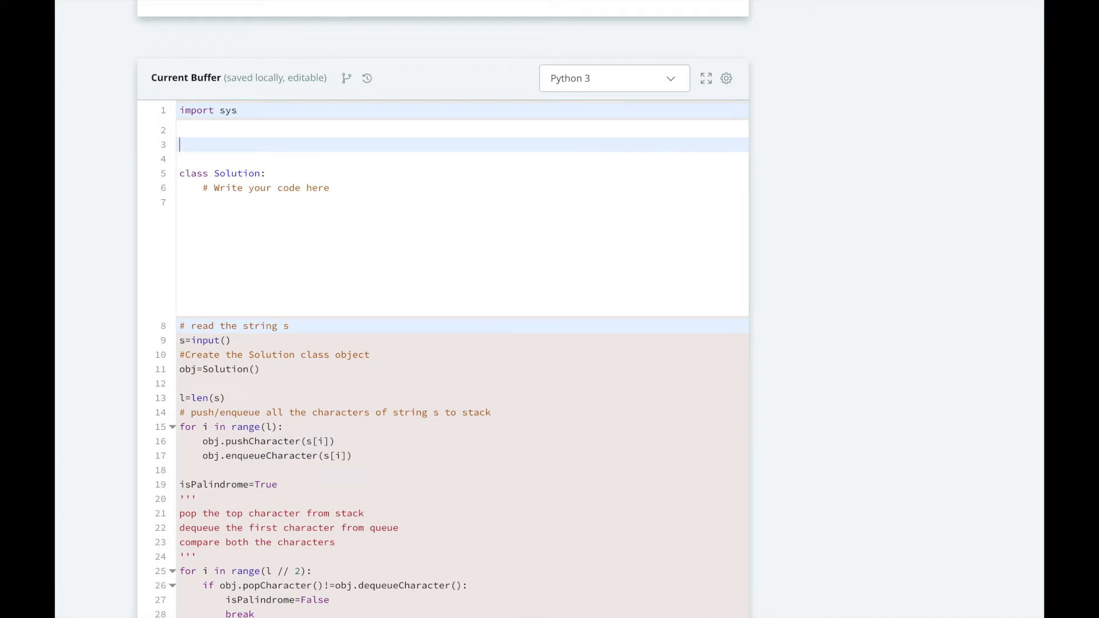
type("from")
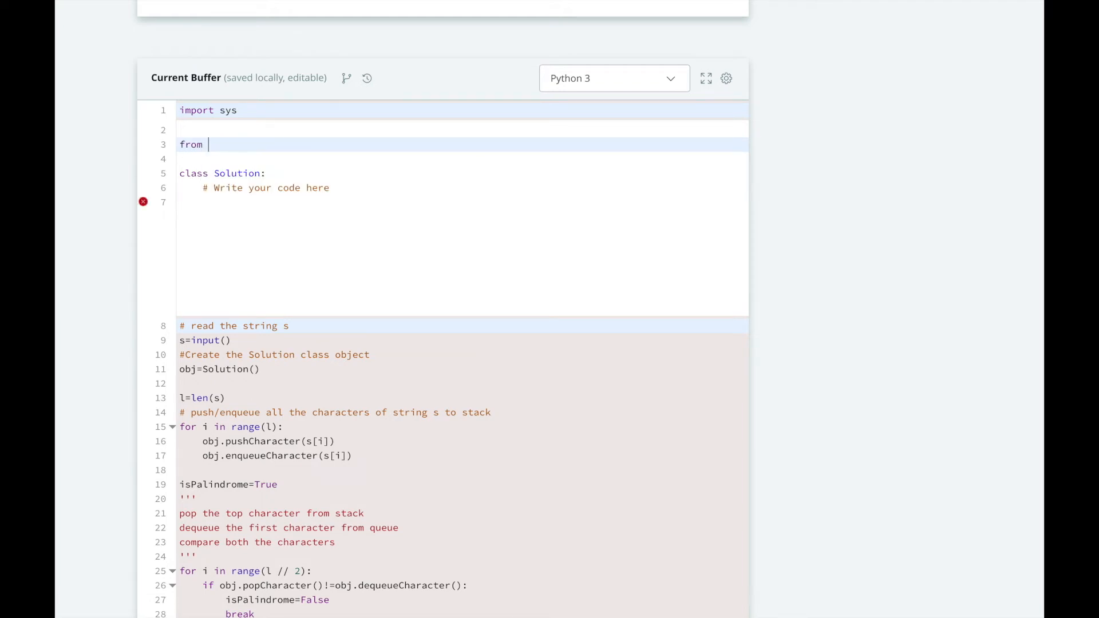
type("collect")
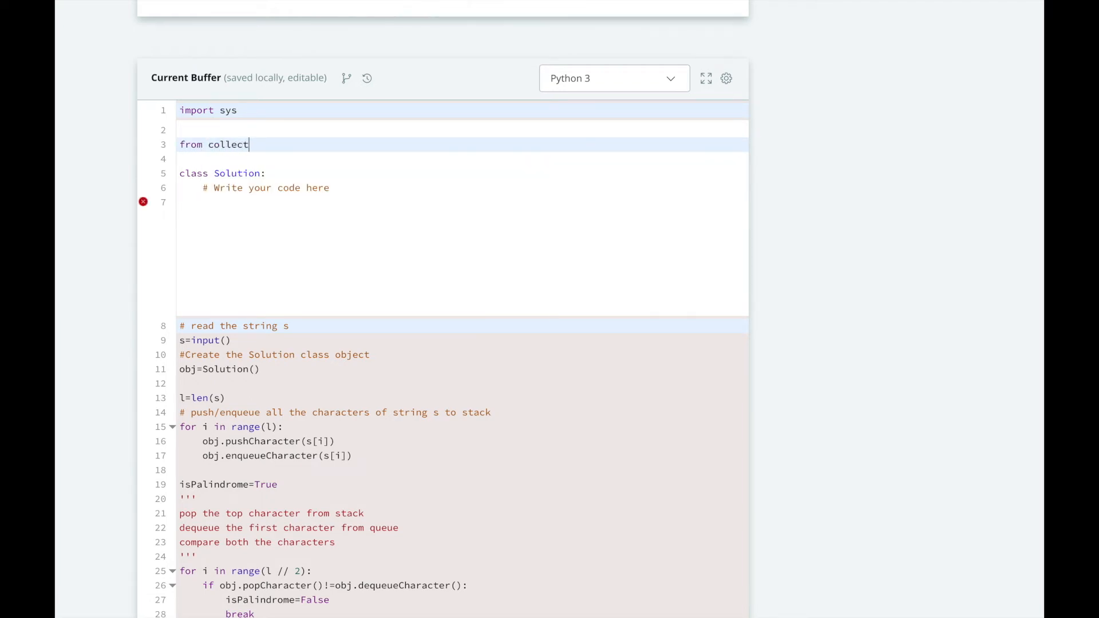
type("ions")
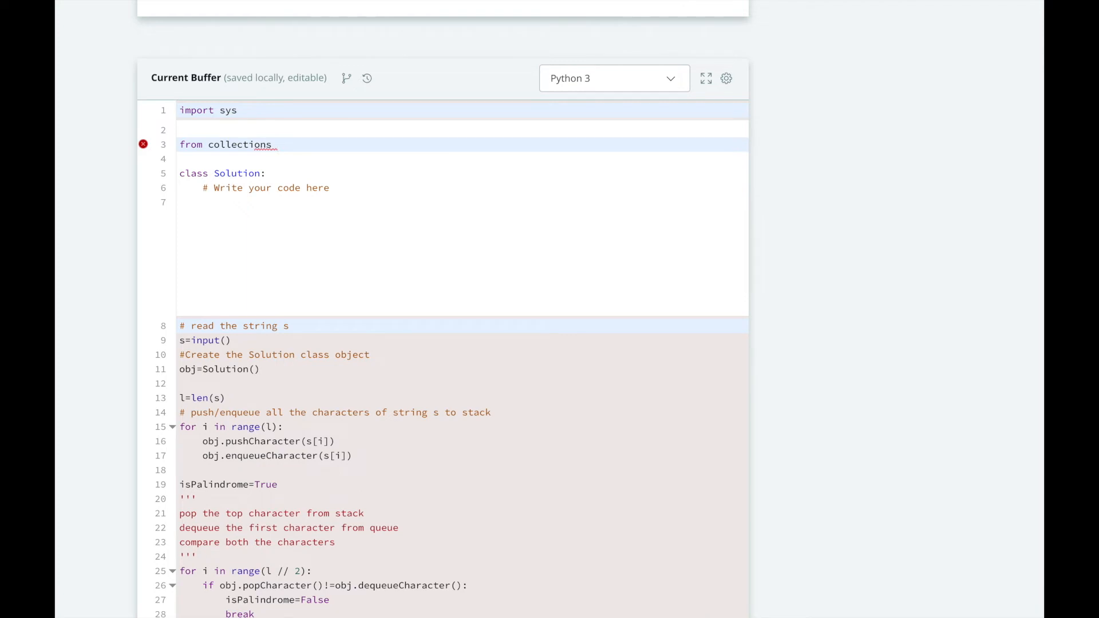
type("import")
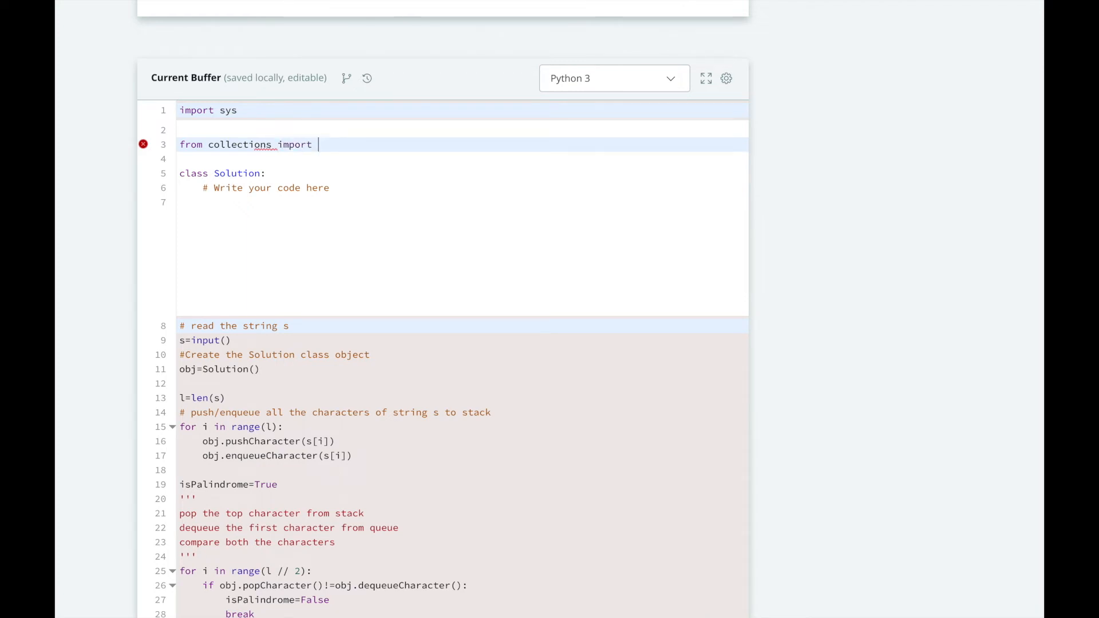
type("dequeu")
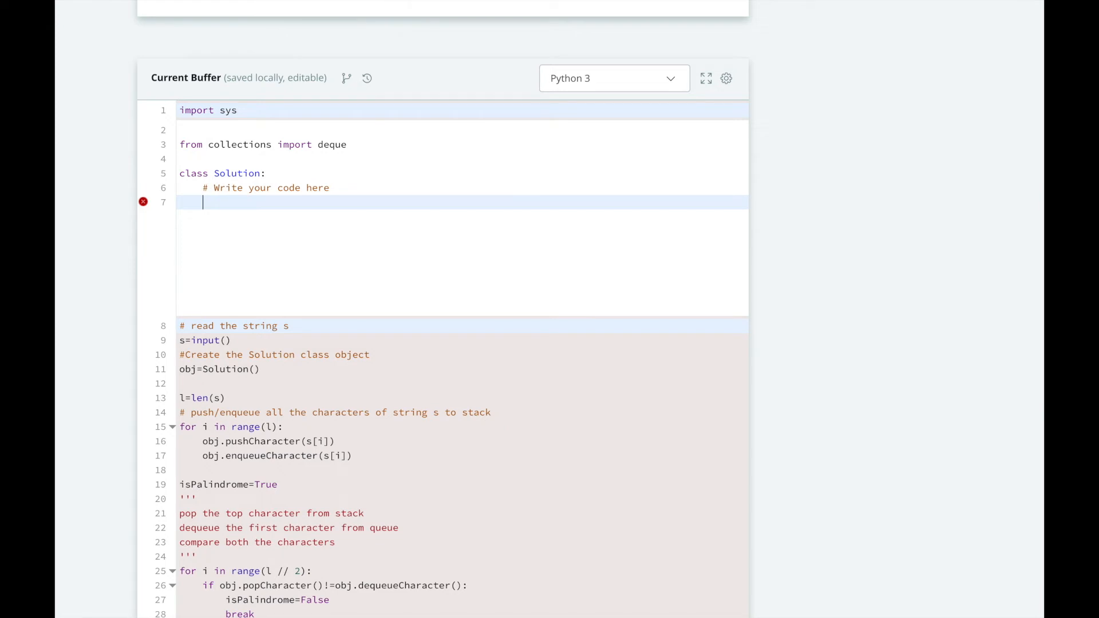
Define __init__(self) with self.stack = list() and self.queue = deque()
type("def __init")
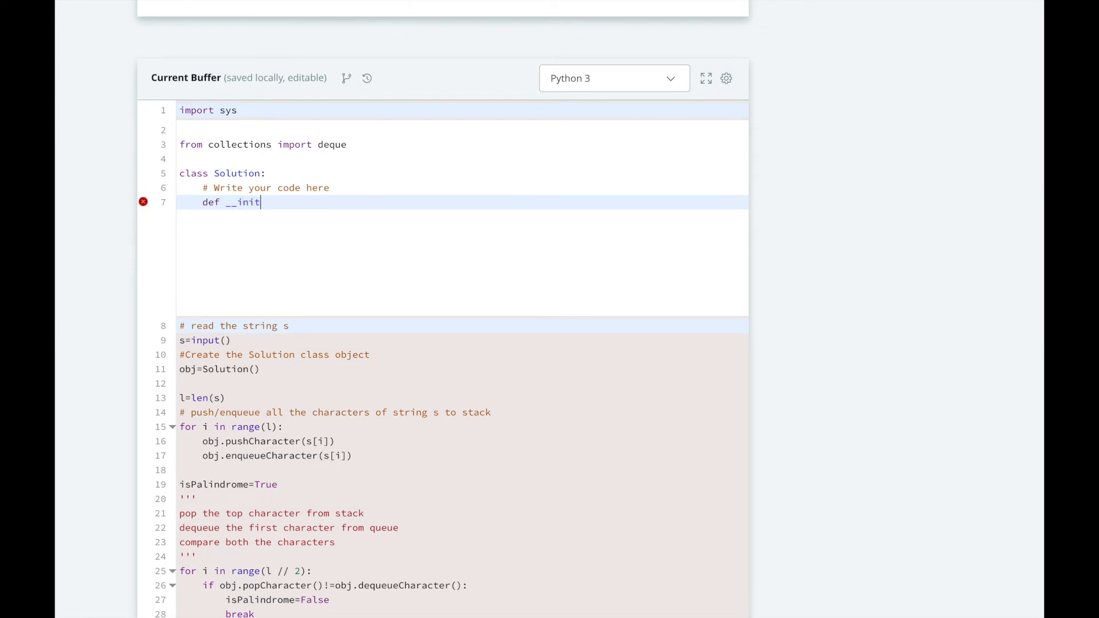
type("__(self):")
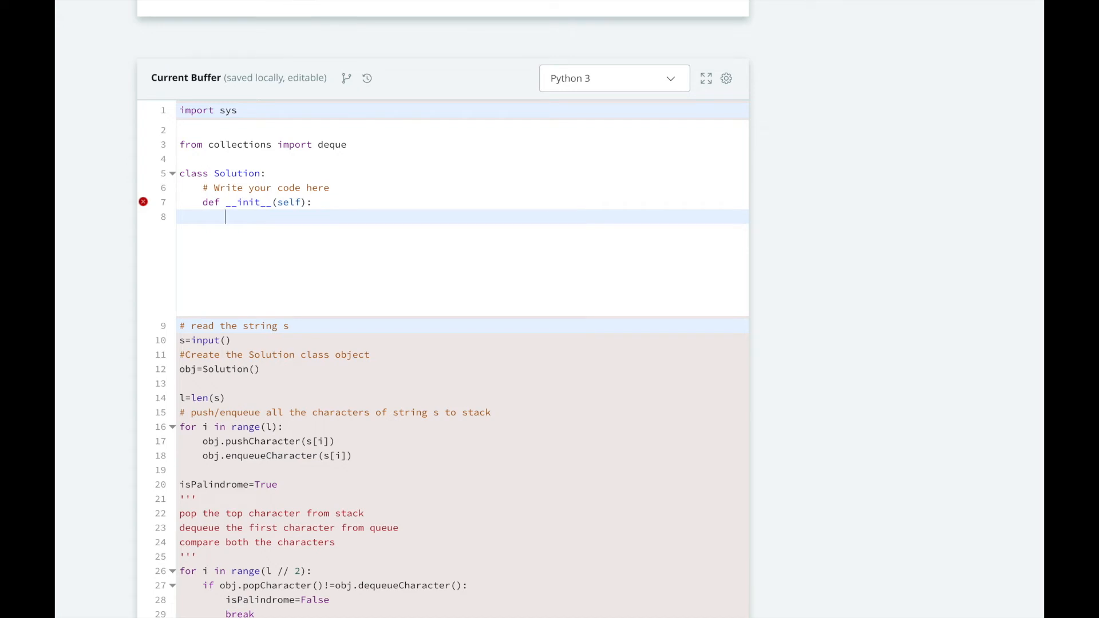
type("sel")
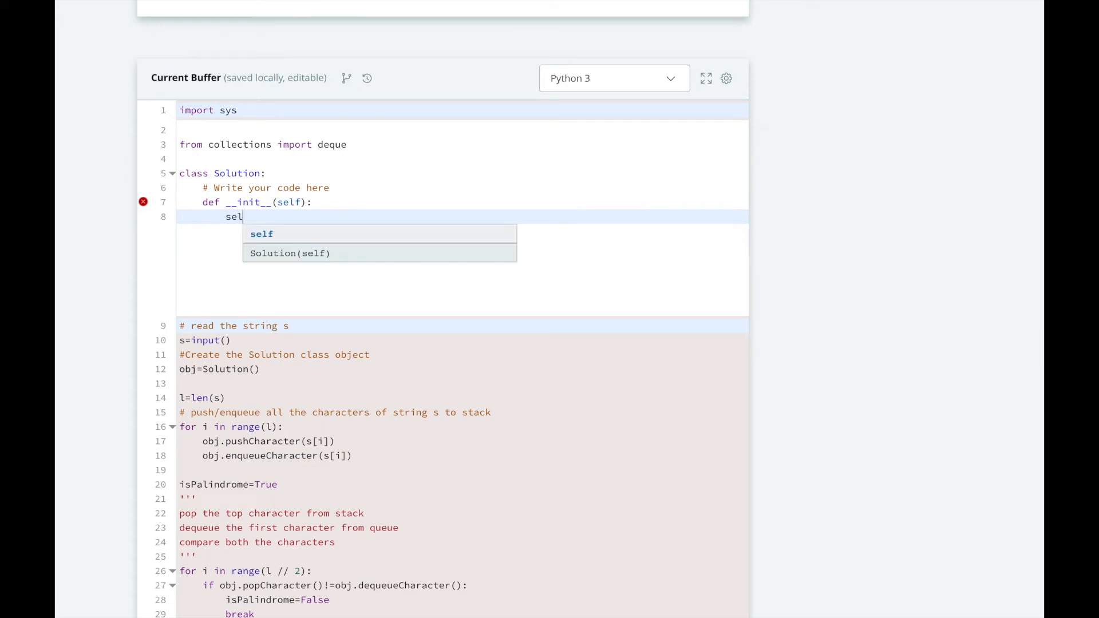
type("f.stack = list(")
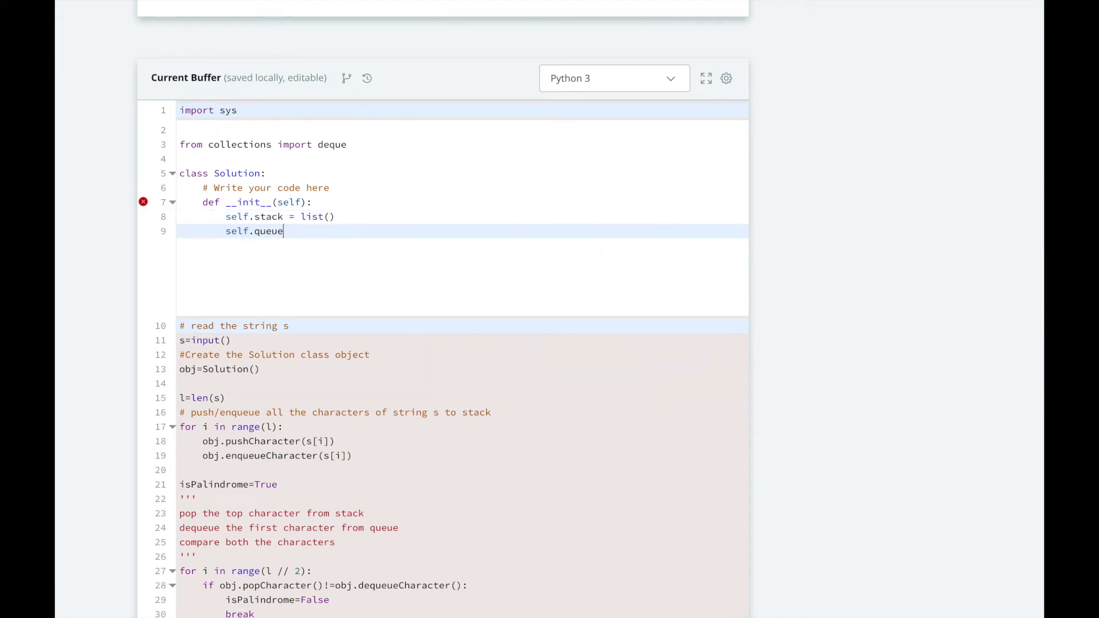
type("= deque()")
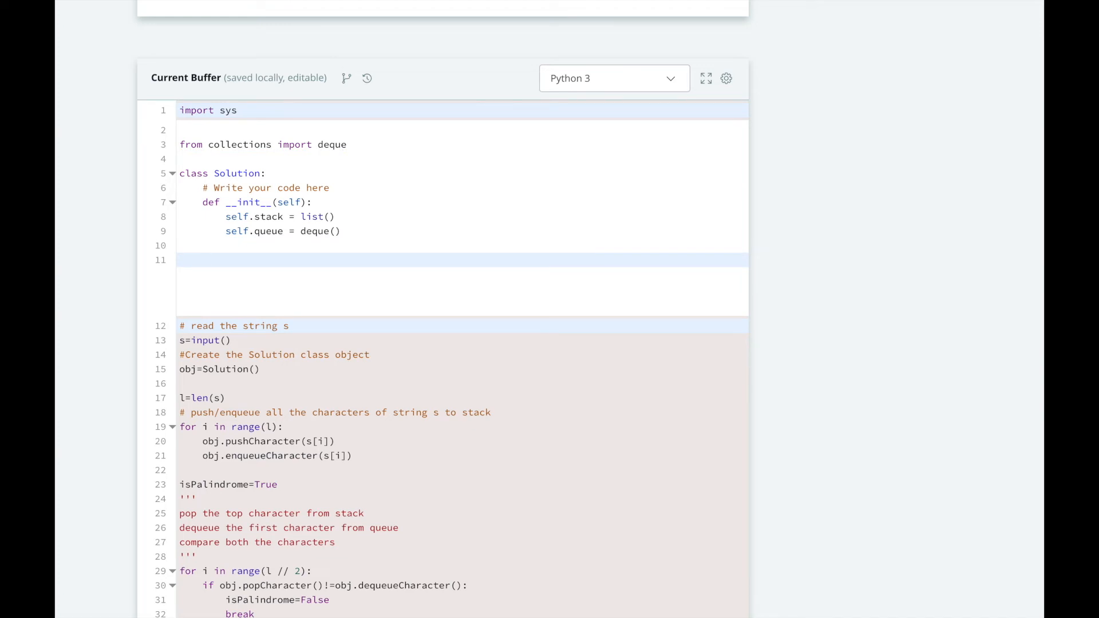
Define pushCharacter(self, character) doing self.stack.append(character)
left_click(204, 260)
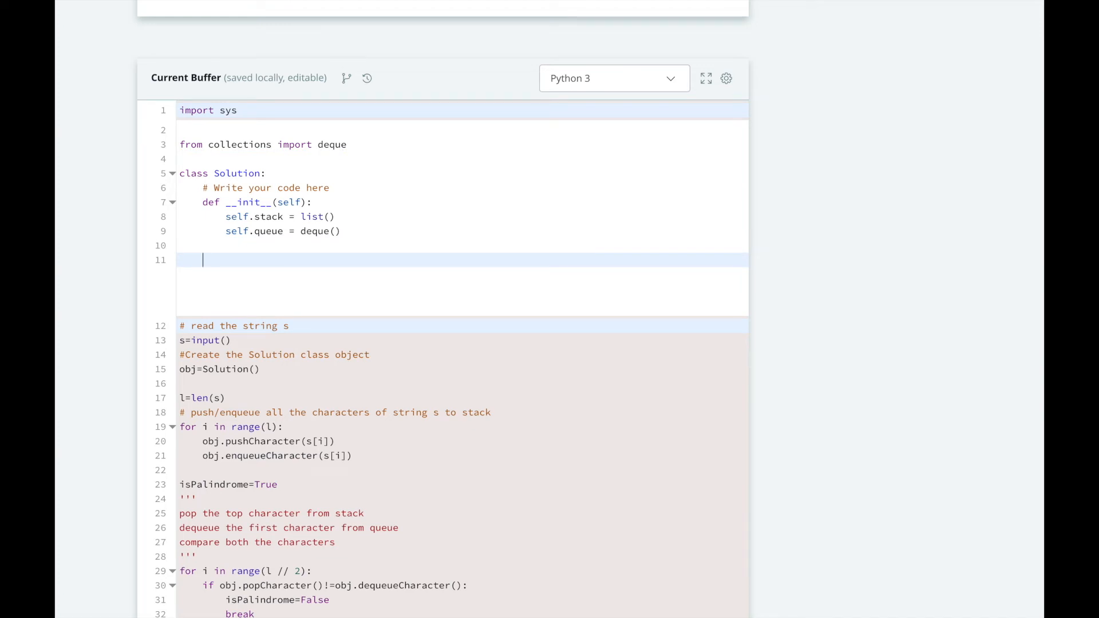
type("def pushCharact")
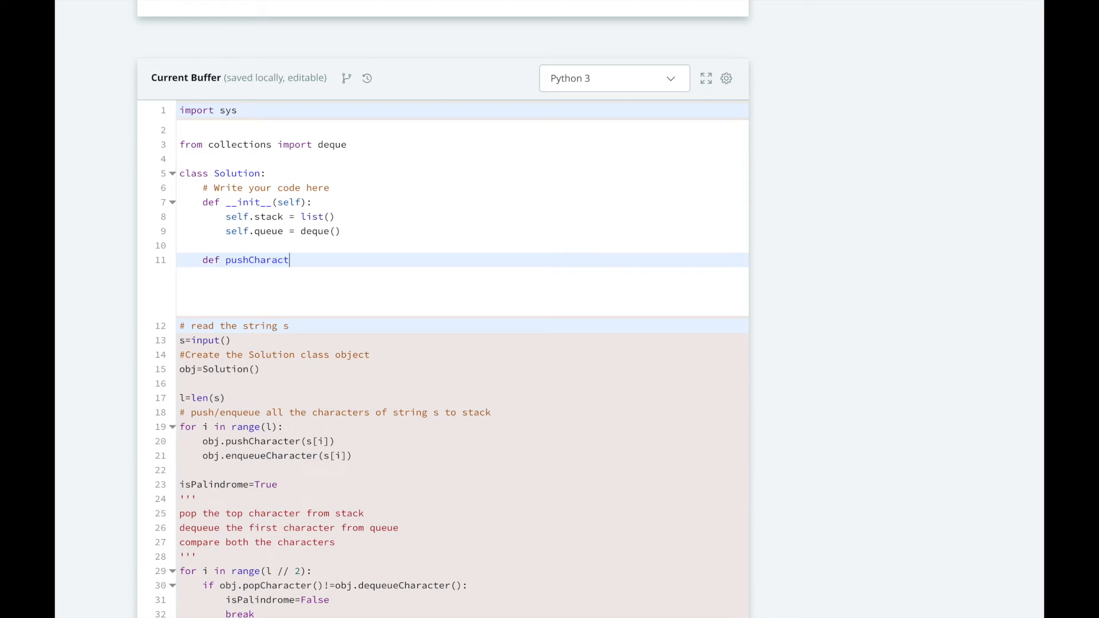
type("er(self, character):")
type("self.")
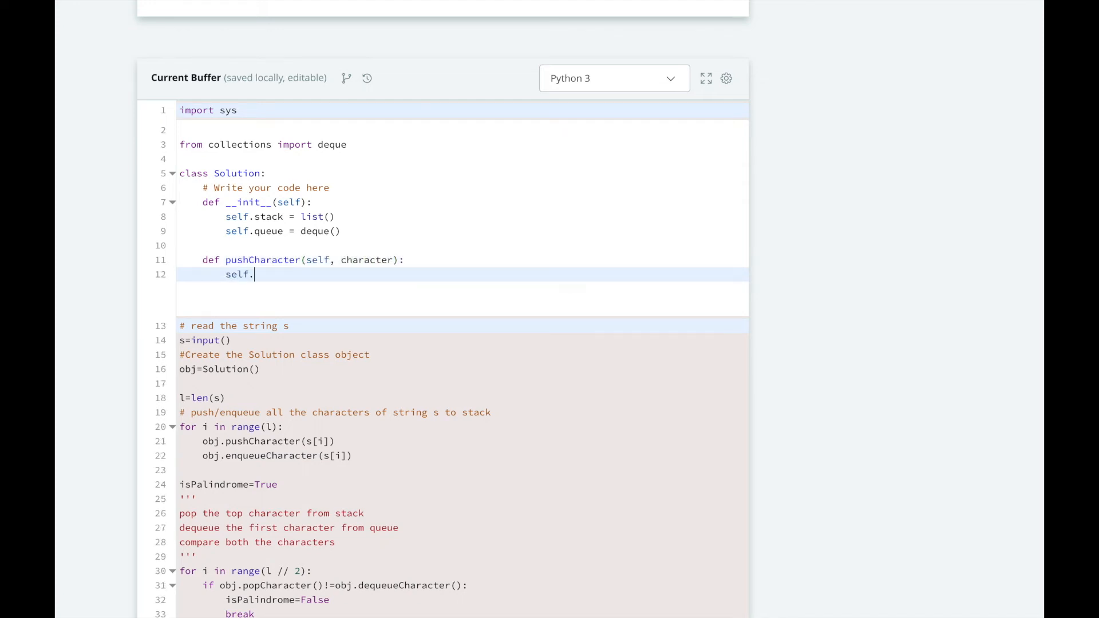
type("stack.appen")
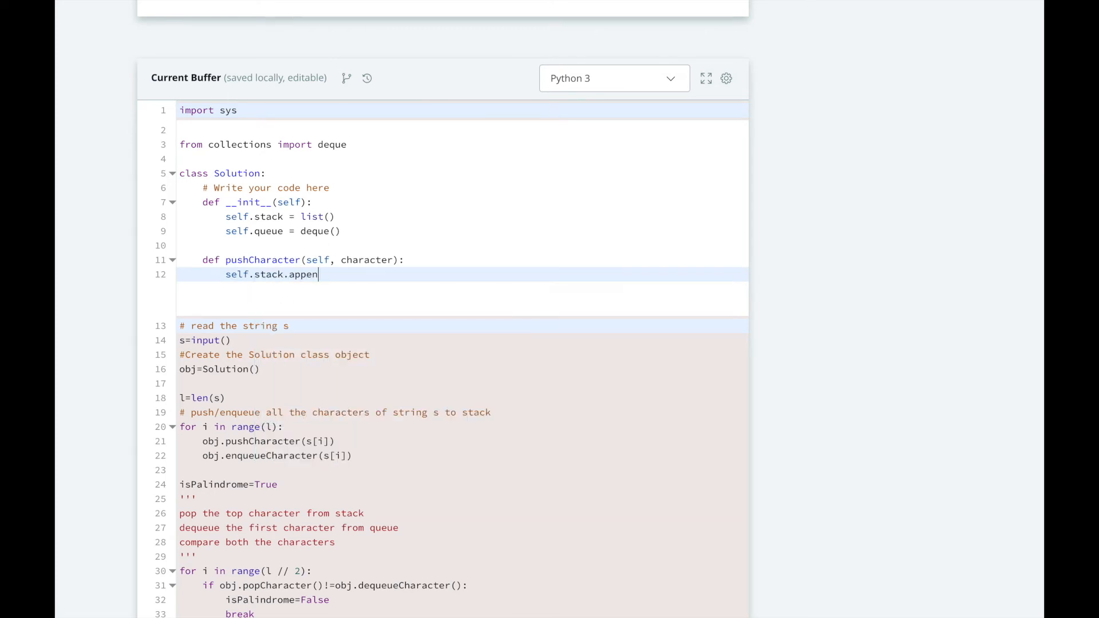
type("d(character)")
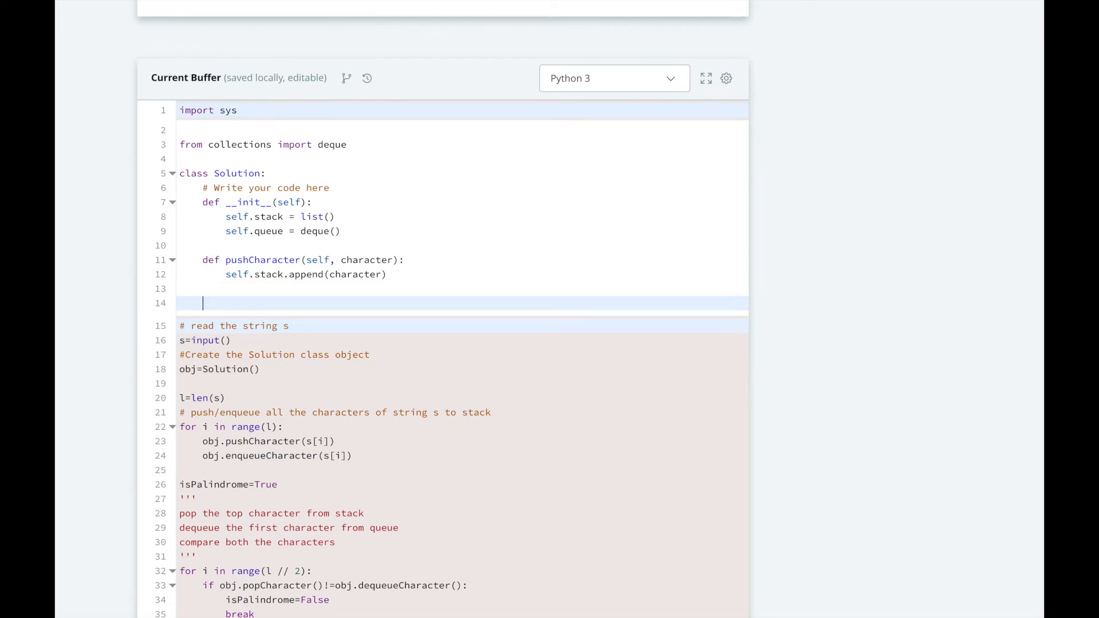
Define enqueueCharacter(self, character) doing self.queue.append(character)
type("def enqu")
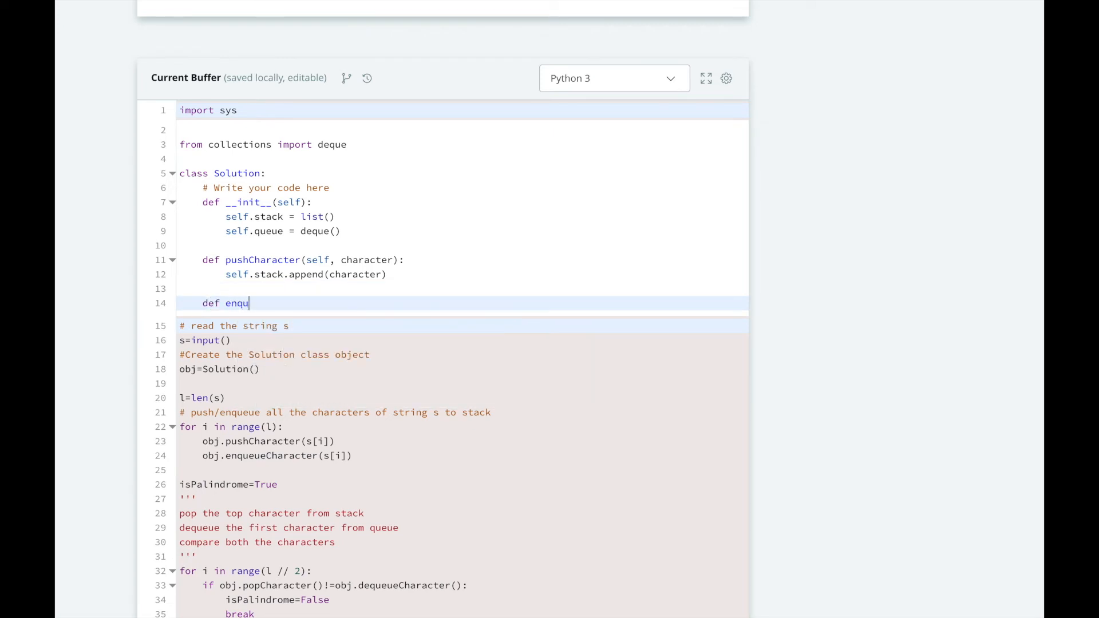
type("eueCharacter")
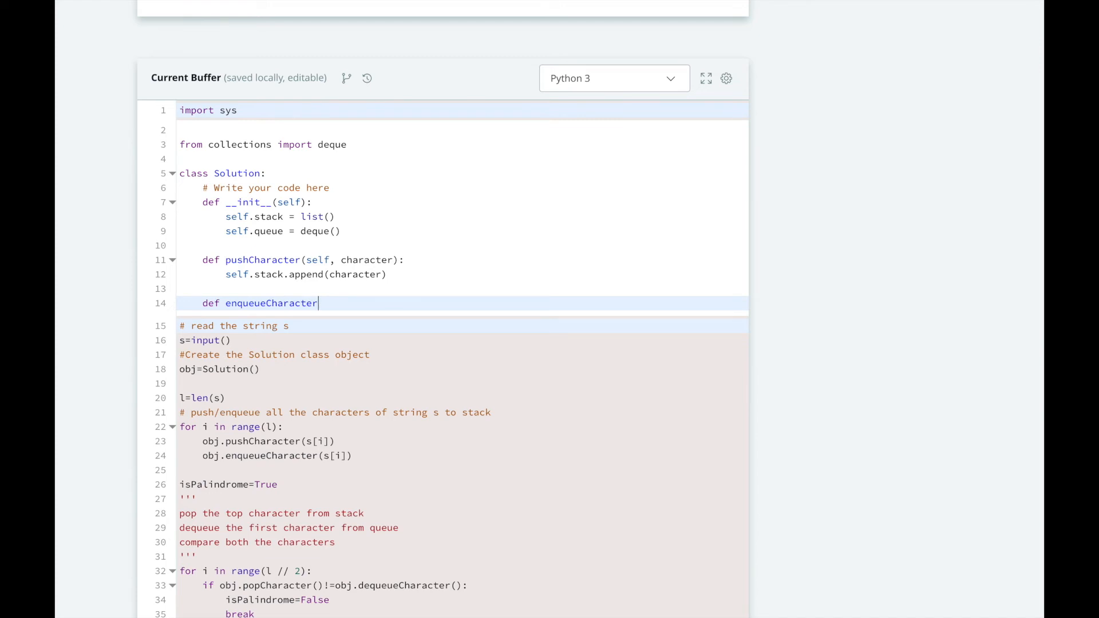
type("(self, character")
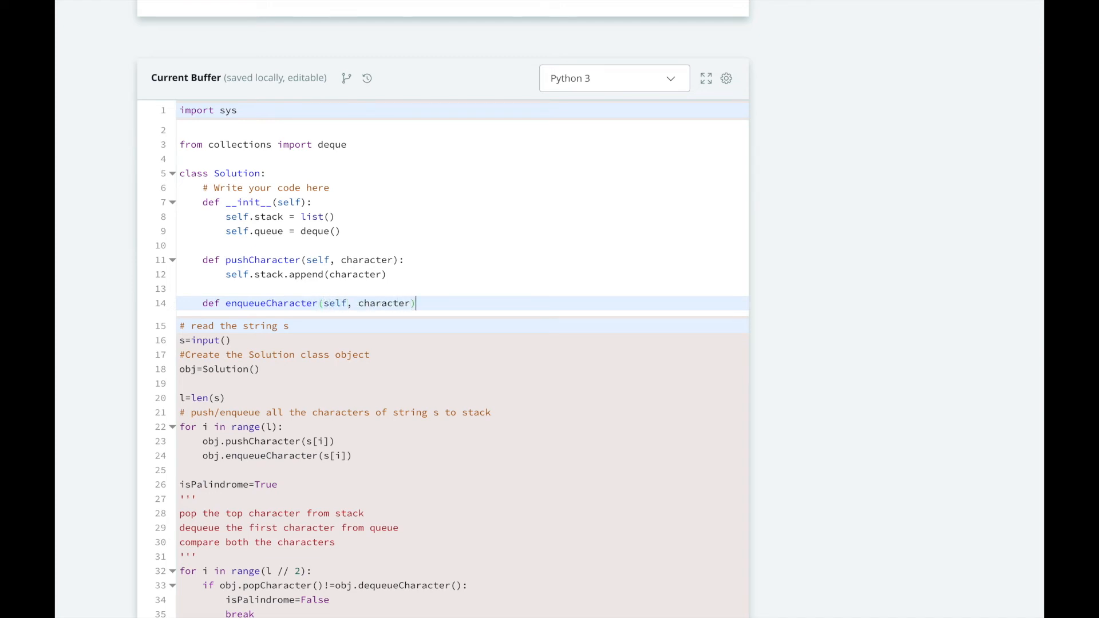
type(":")
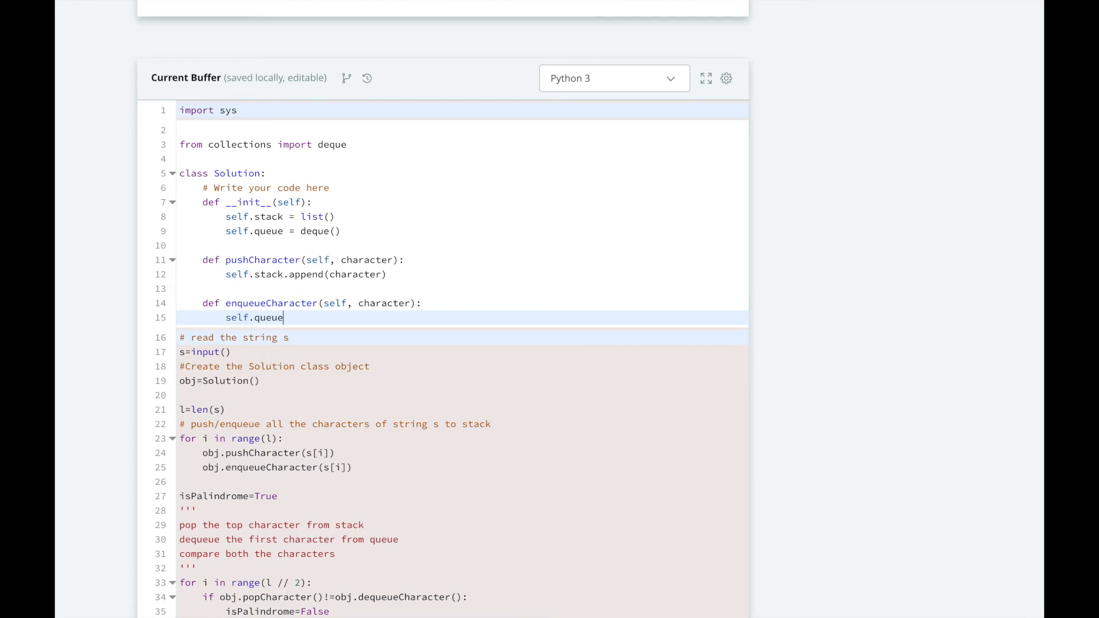
type(".append(character")
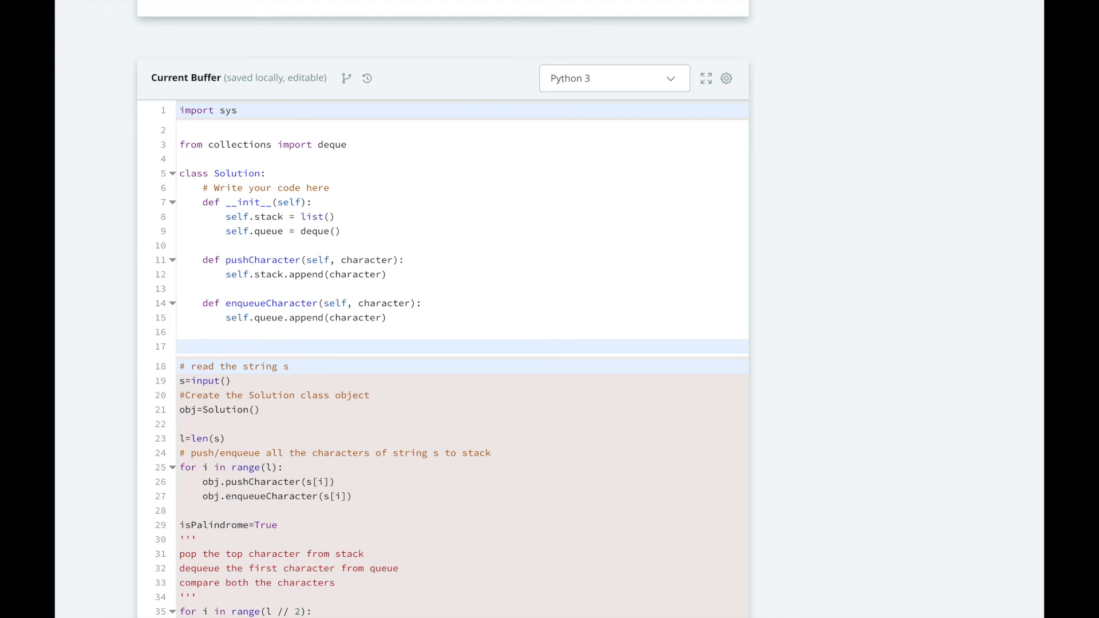
Define popCharacter(self) returning self.stack.pop()
left_click(203, 345)
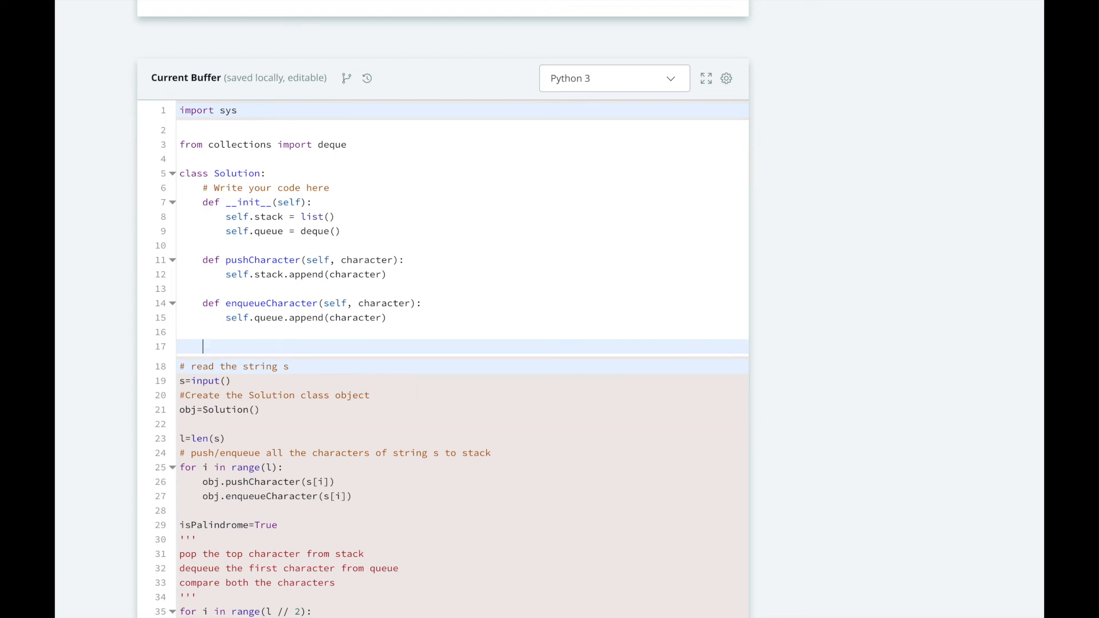
type("def pop")
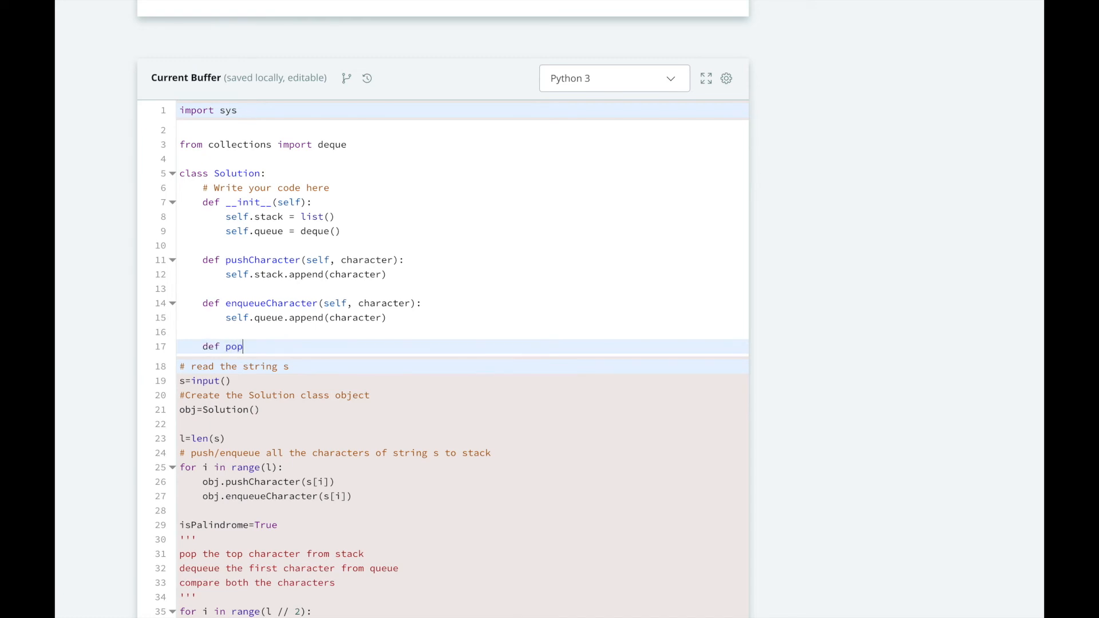
type("Character(self):")
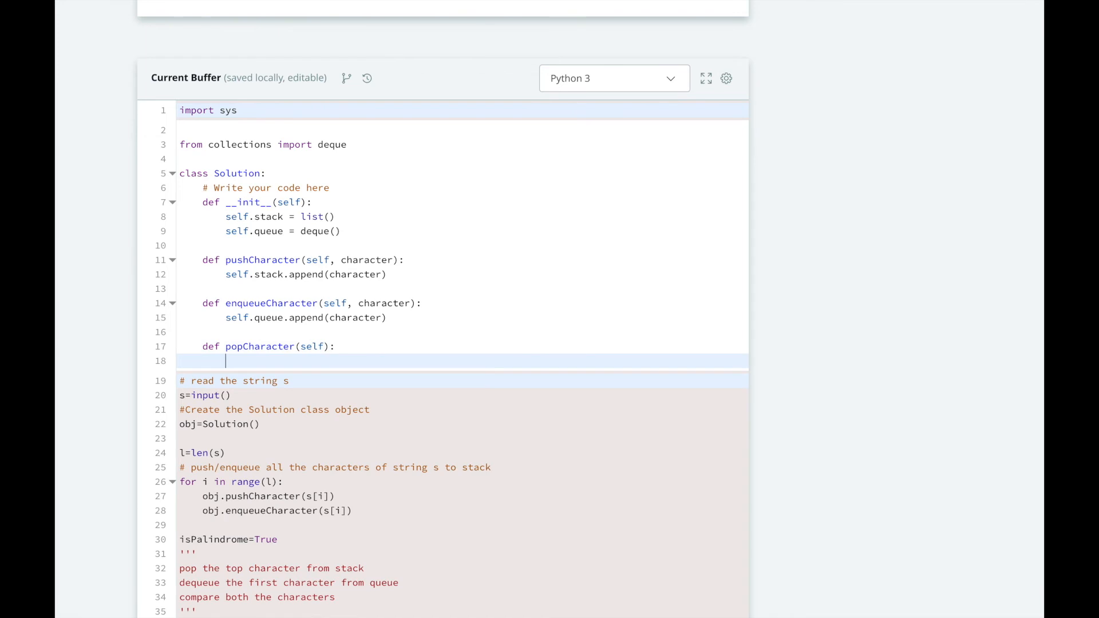
type("return")
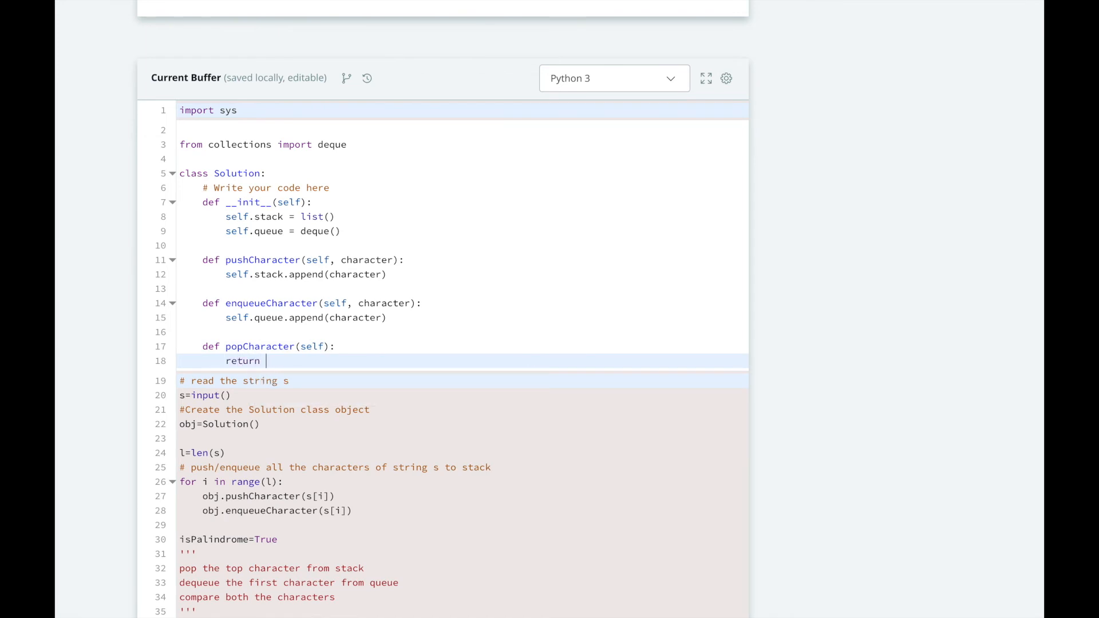
type("self.stack.pop(")
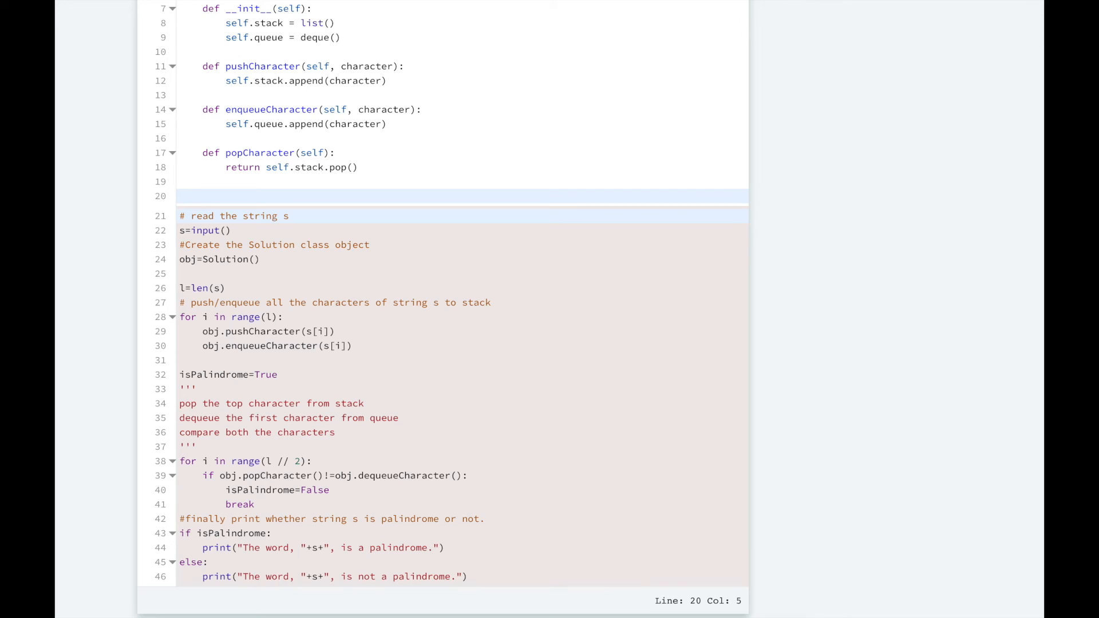
Define dequeueCharacter(self) returning self.queue.popleft()
type("def dequeue")
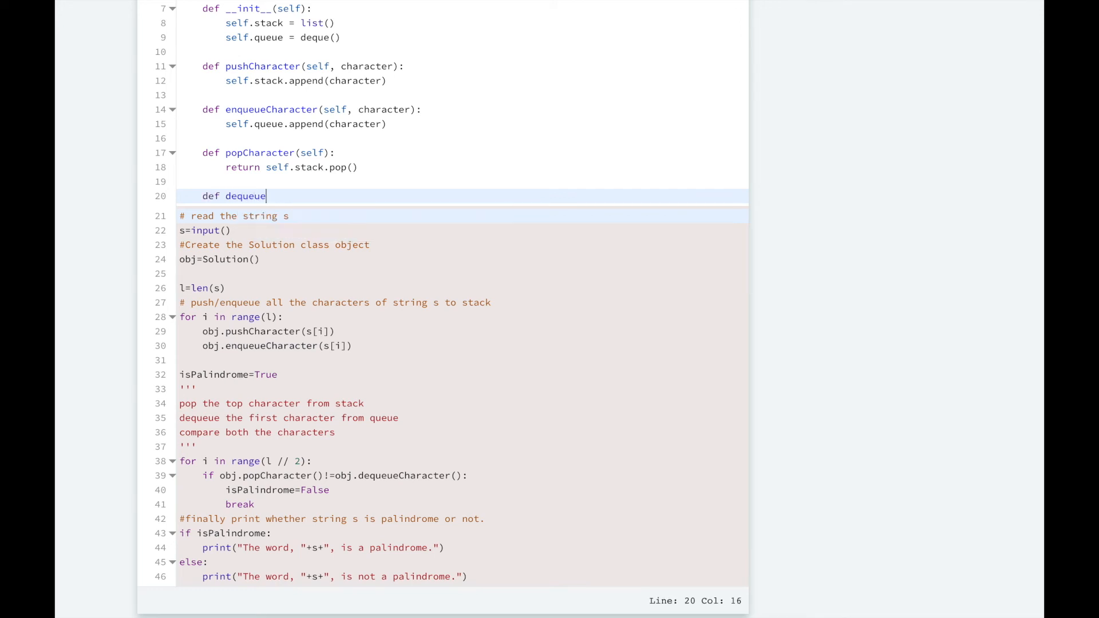
type("Character(self):")
type("return self.q")
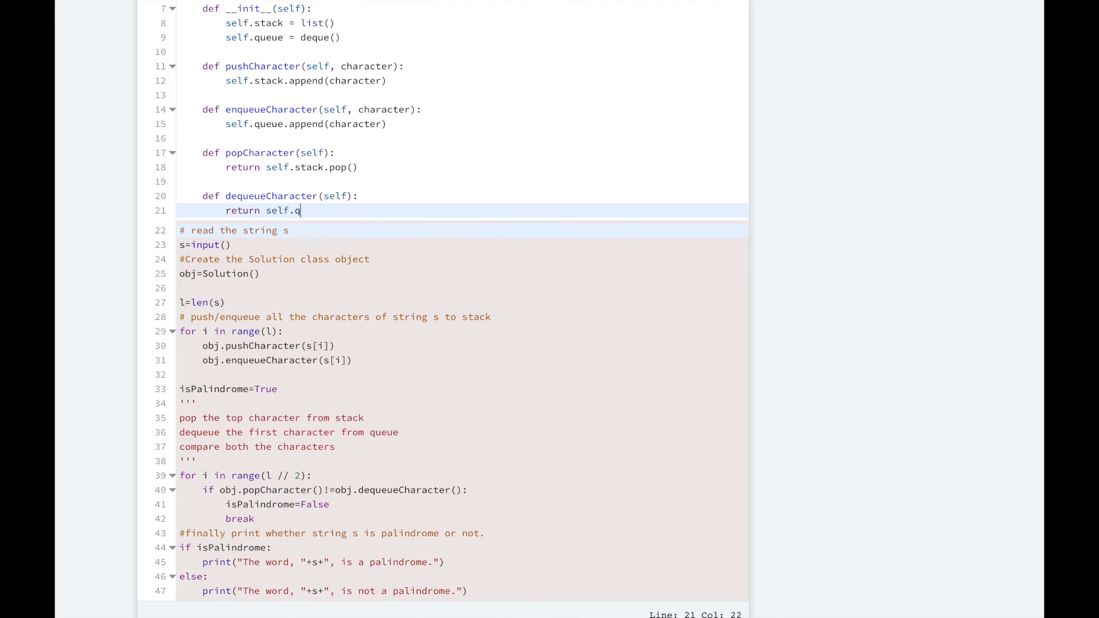
type("ueue.popleft()")
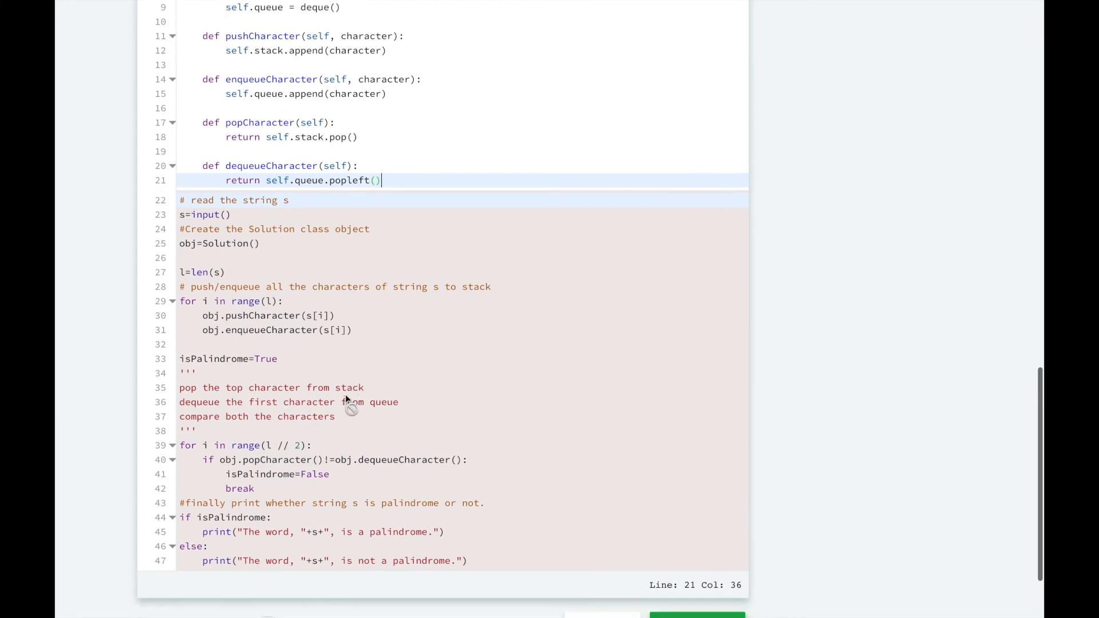
scroll("down", 3)
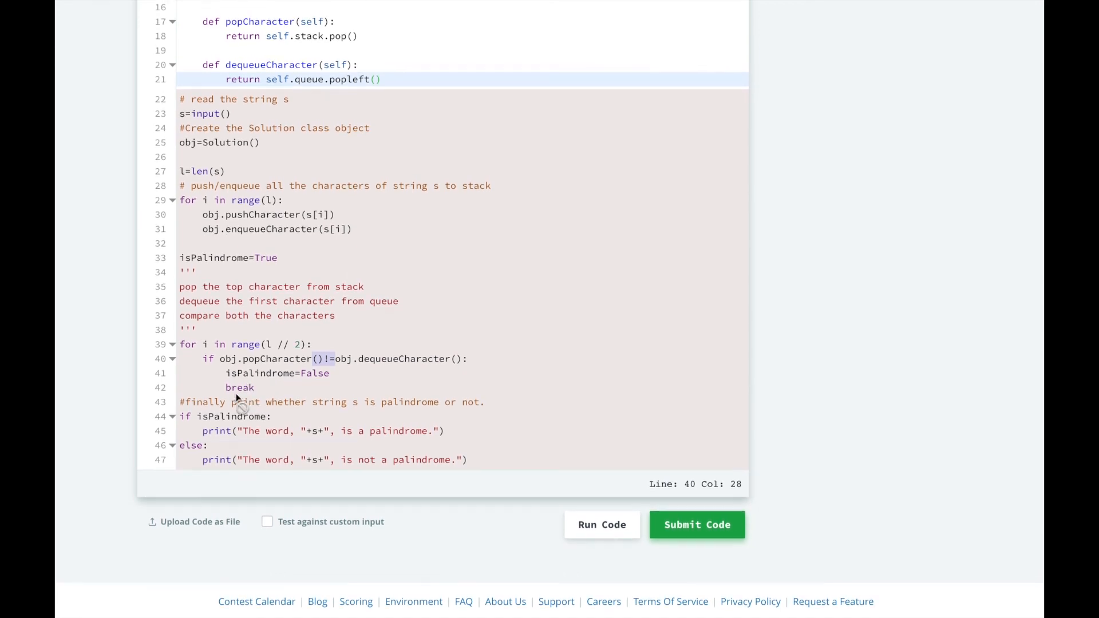
mouse_move(290, 464)
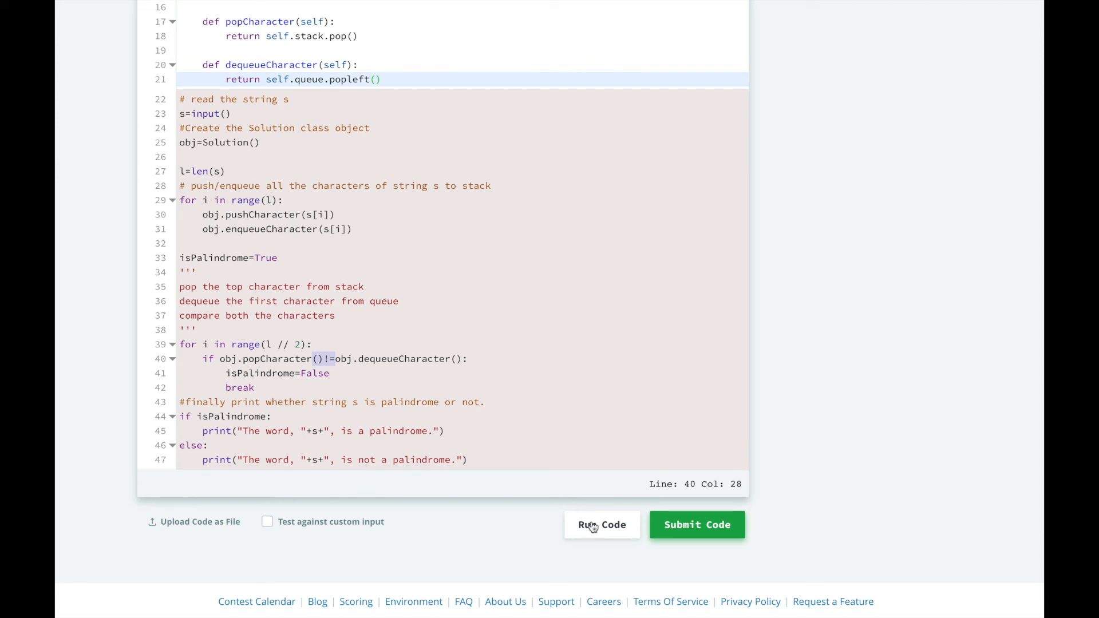
Run the code, confirm Testcase 0 (racecar) and Testcase 1 (yes) pass, and submit for grading
left_click(601, 525)
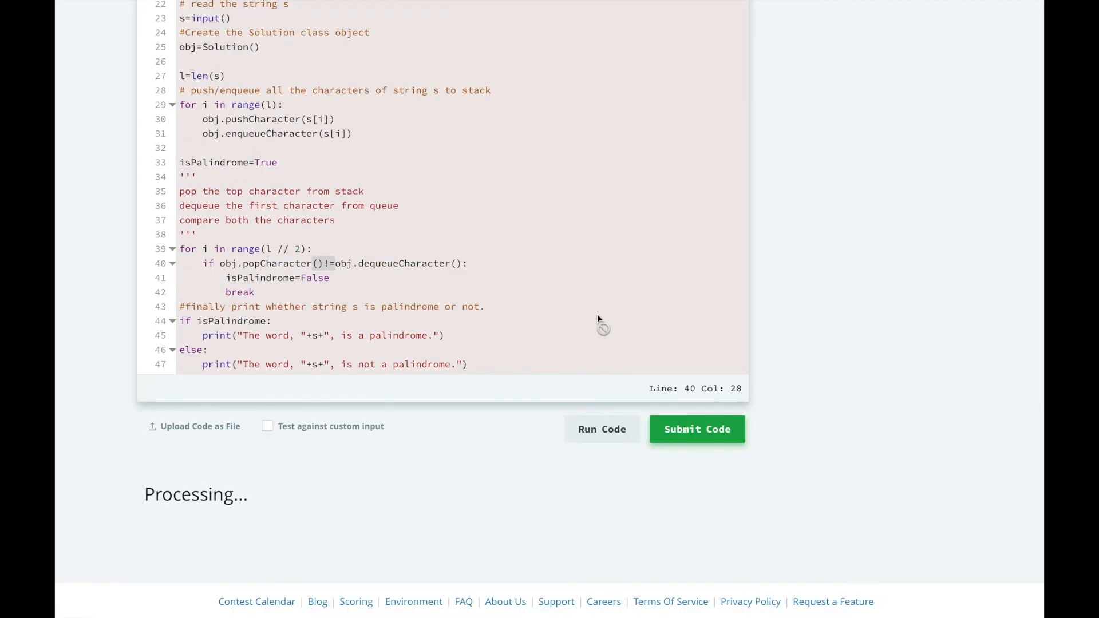
left_click(601, 429)
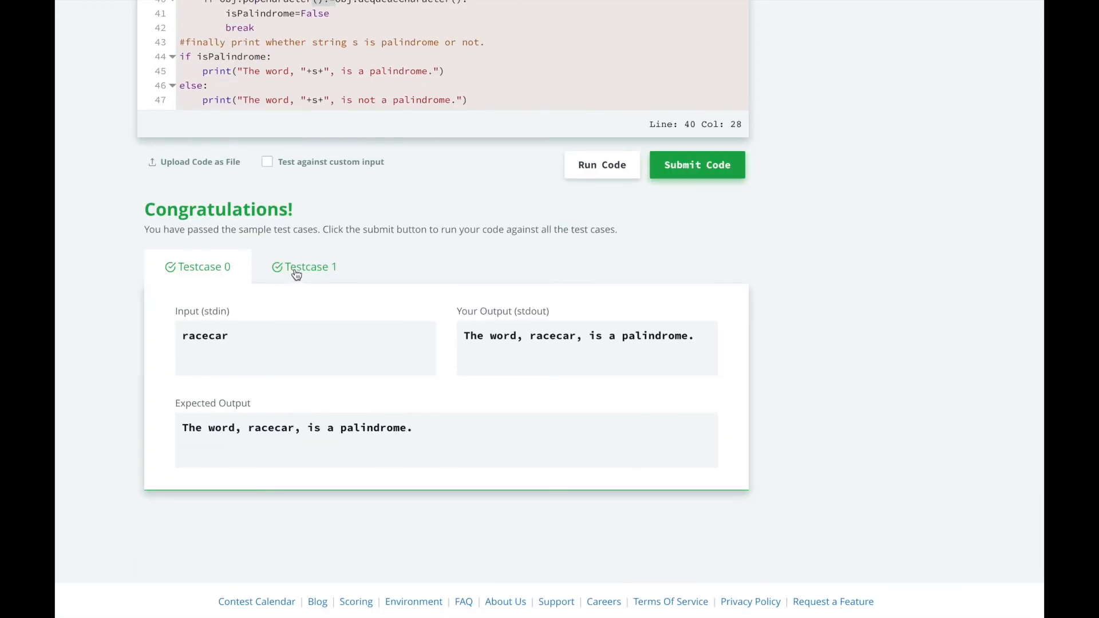
left_click(305, 266)
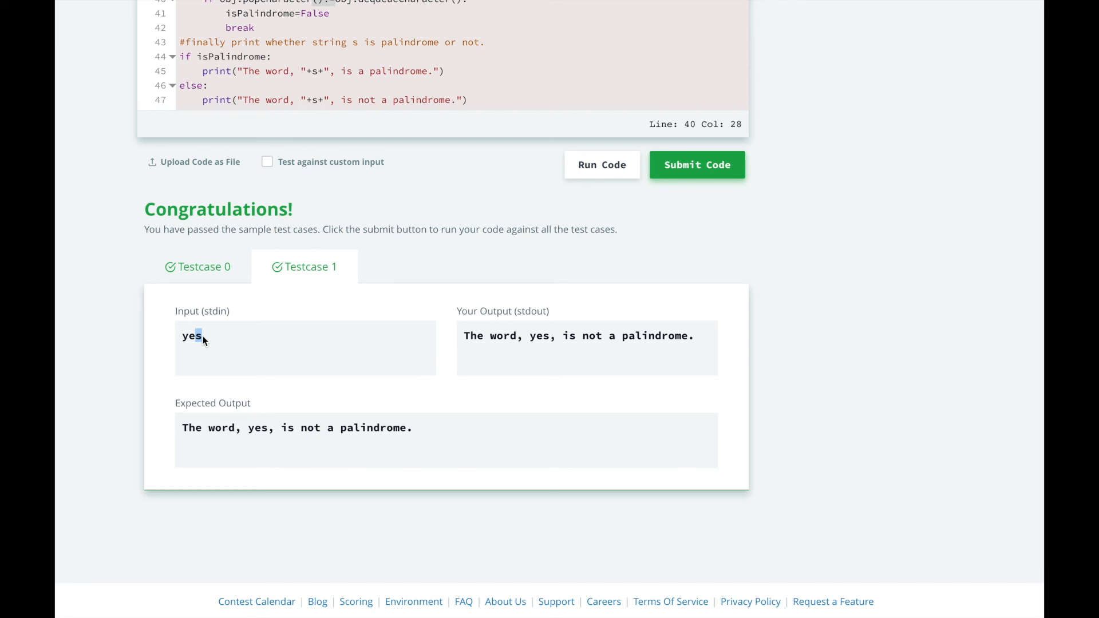
left_click(697, 165)
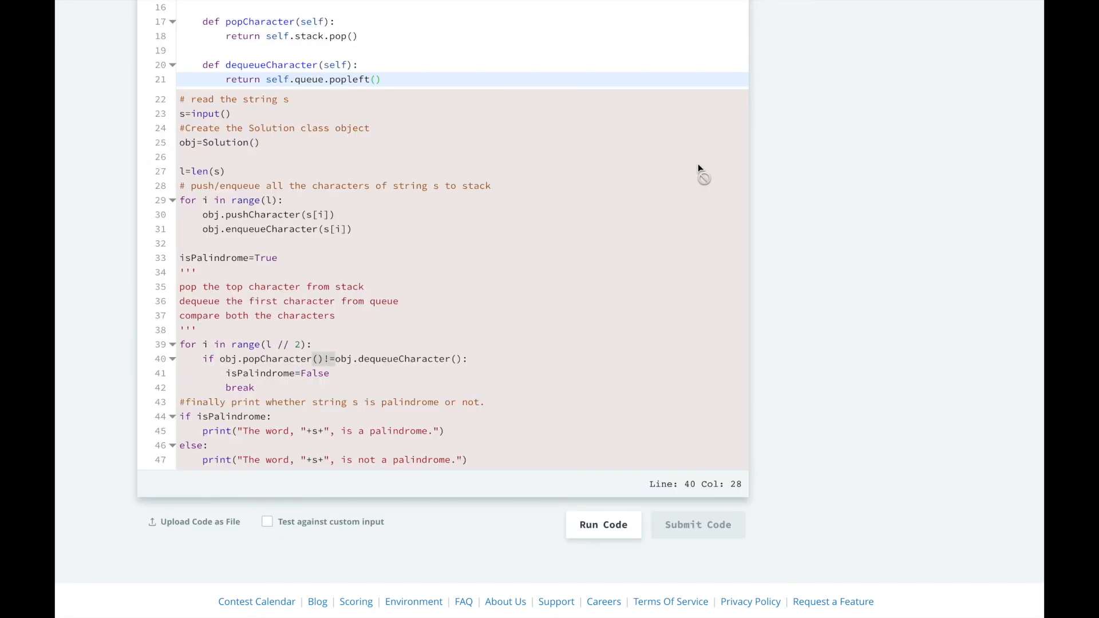
left_click(697, 525)
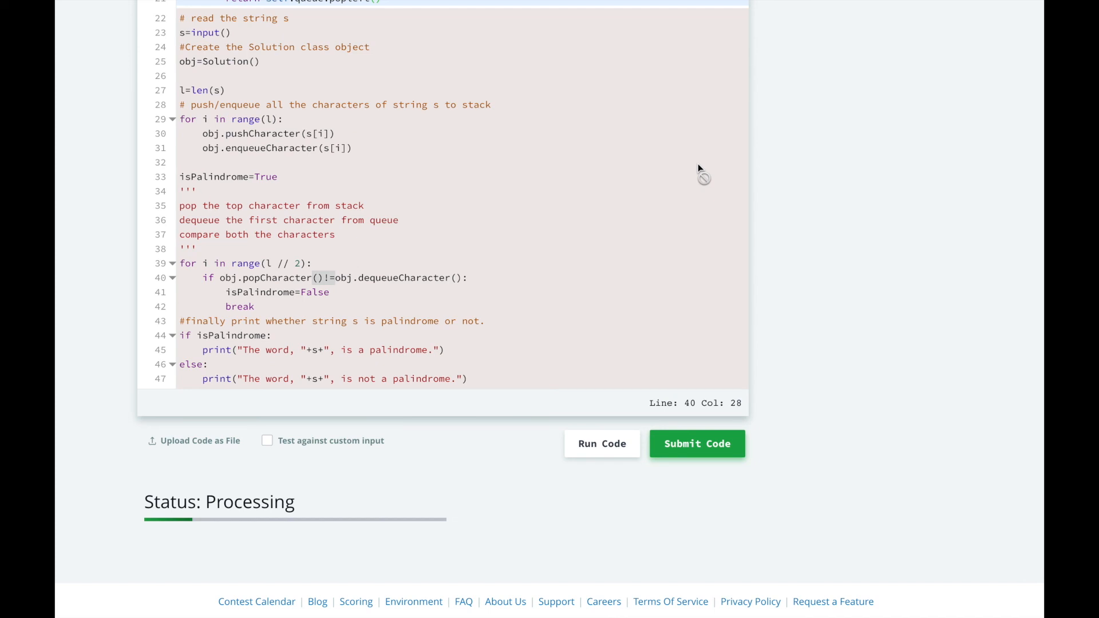